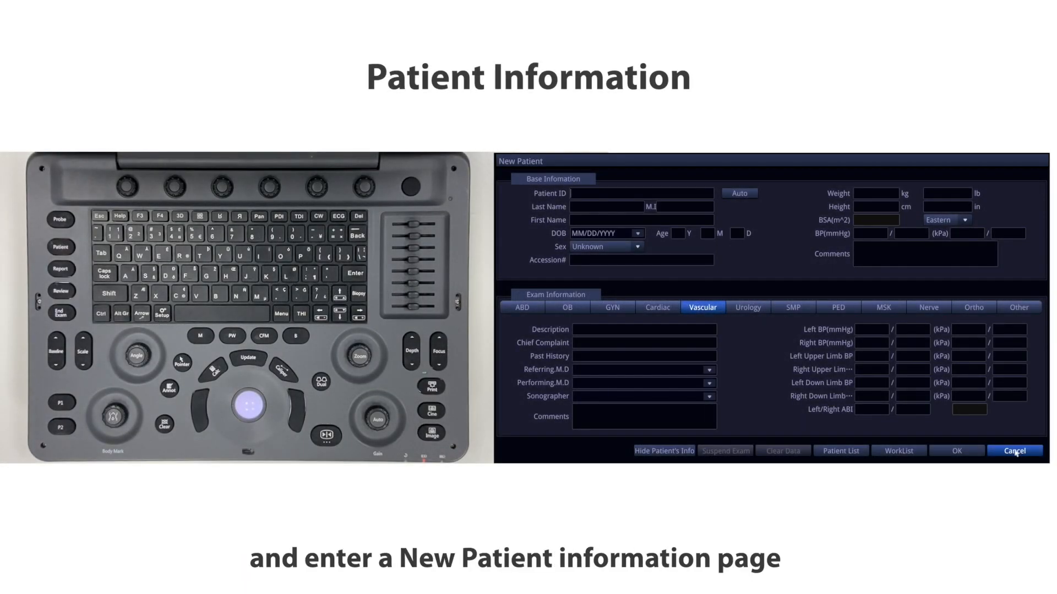
# Enter patient details and generate the patient ID automatically
pyautogui.write('1')
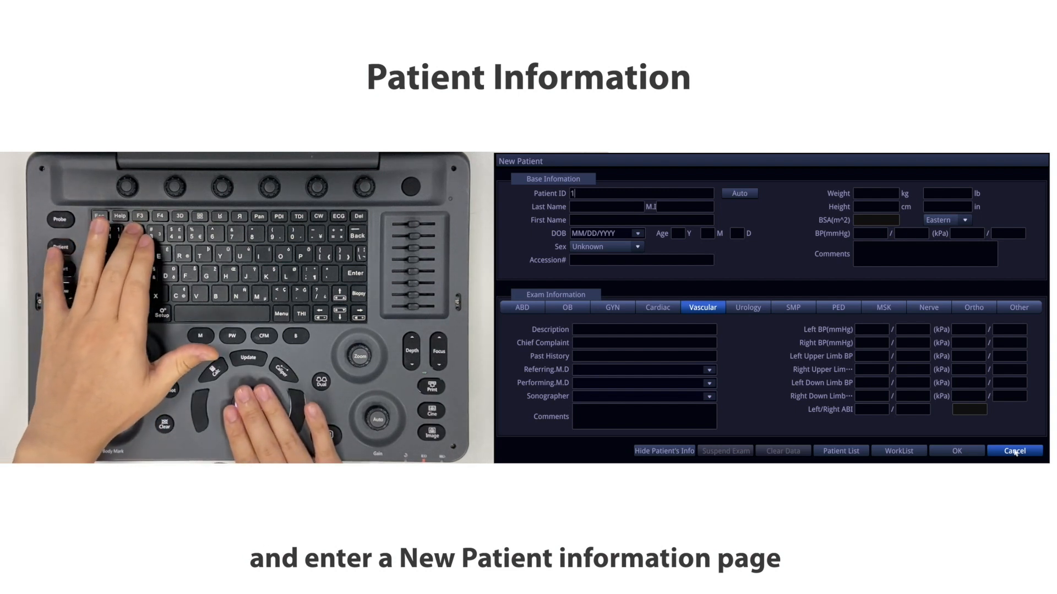
pyautogui.write('23')
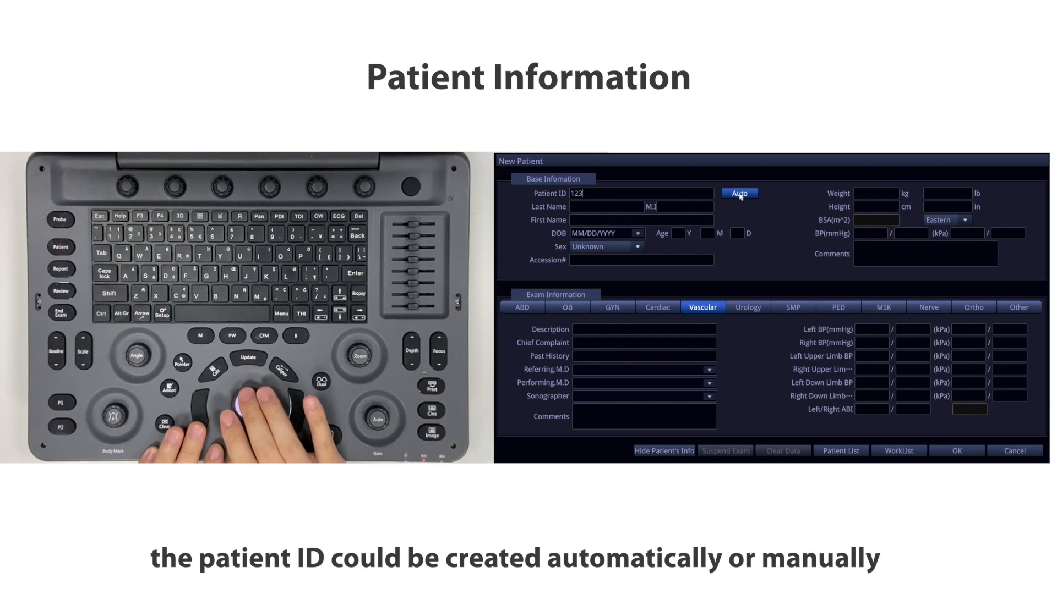
pyautogui.click(739, 194)
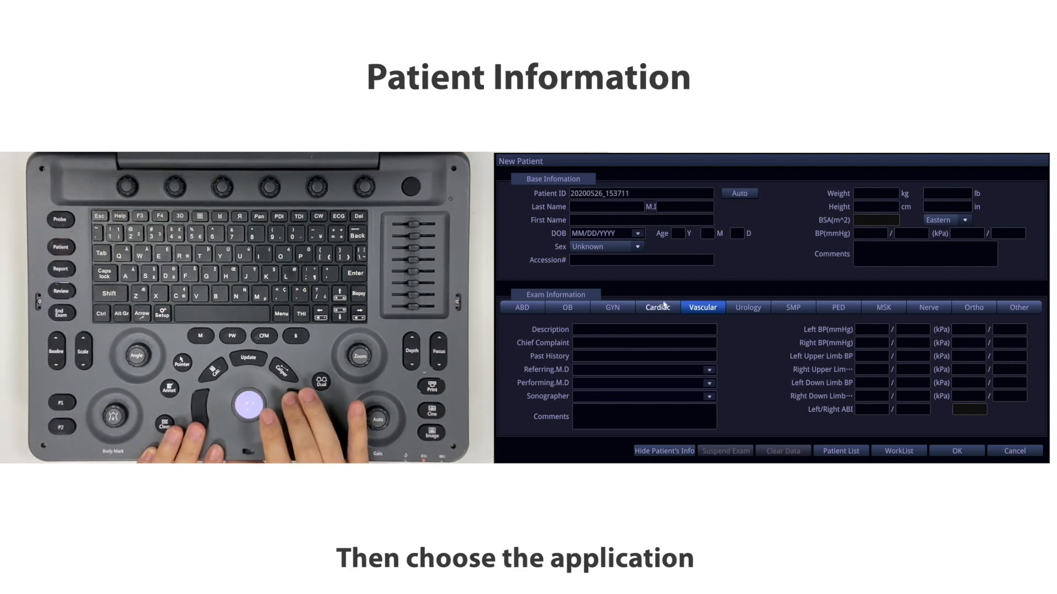
# Choose the GYN exam fields (after Cardiac) and confirm to start the exam
pyautogui.click(656, 307)
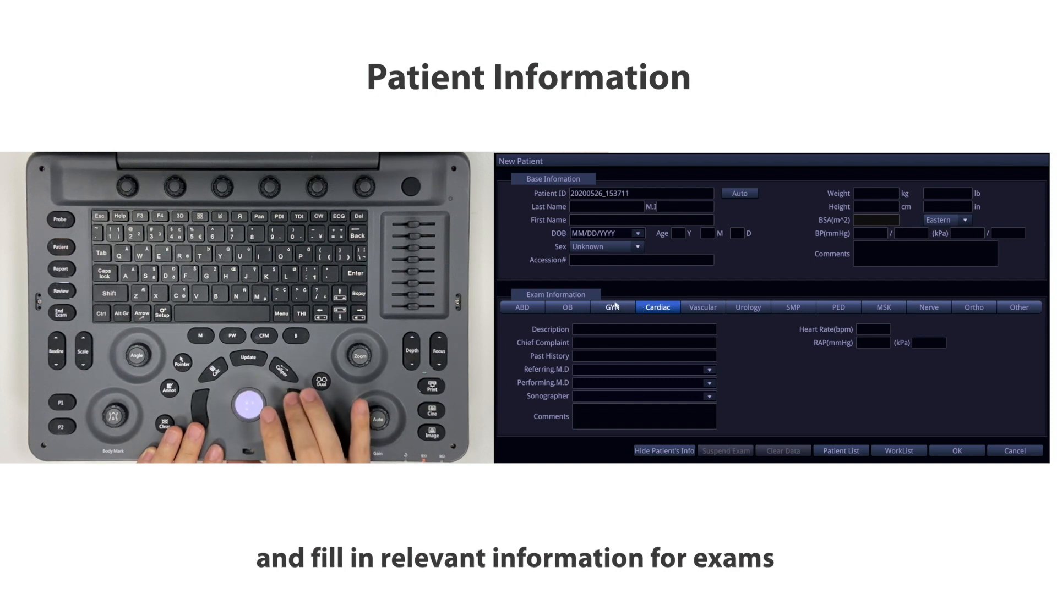
pyautogui.click(612, 307)
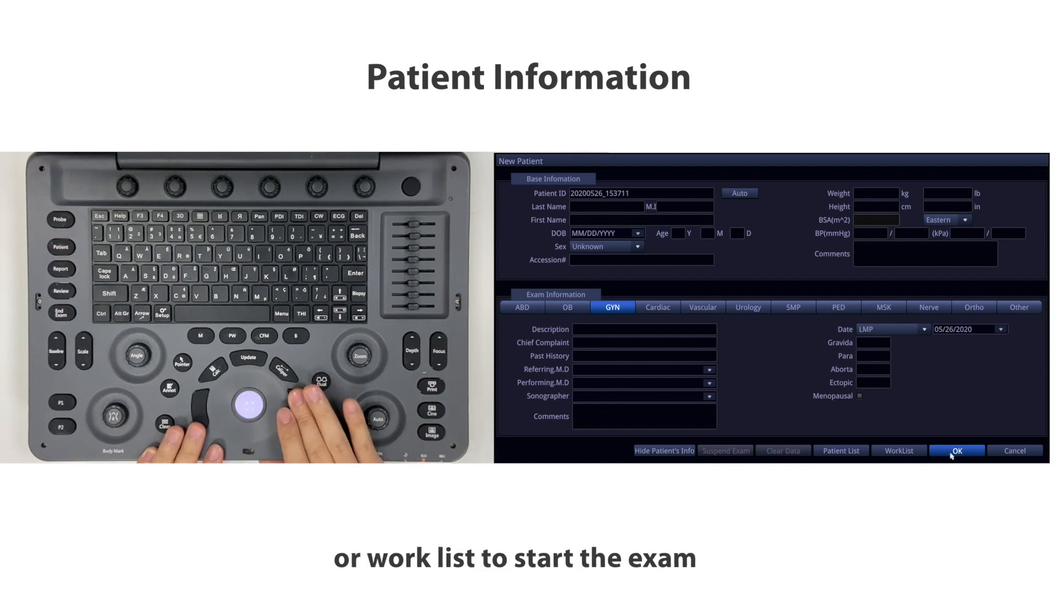
pyautogui.click(955, 452)
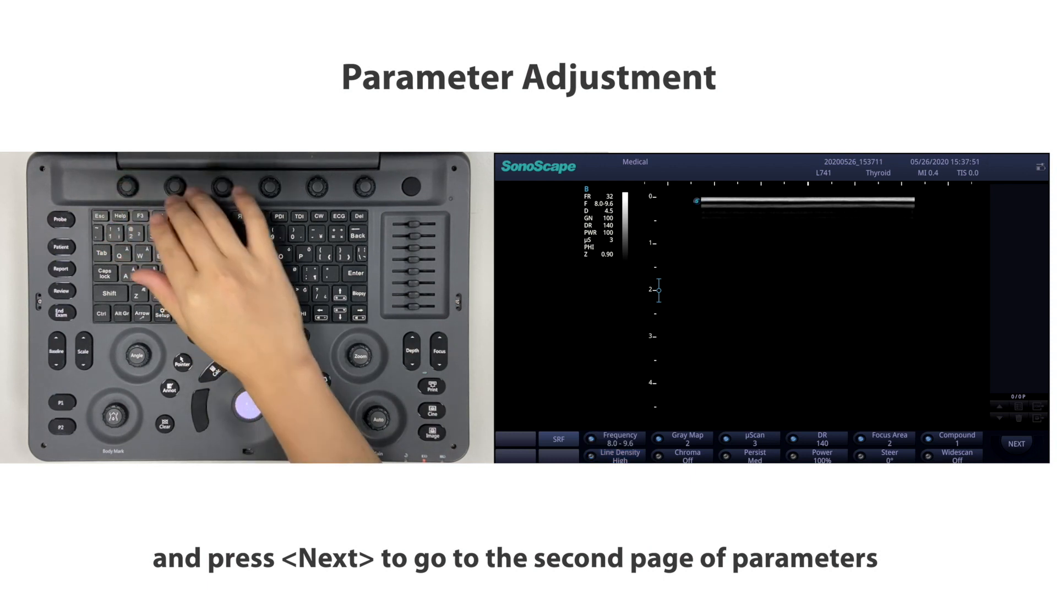
# On the next parameter page increase depth, move focus shallower and magnify the image with Z
pyautogui.click(1016, 444)
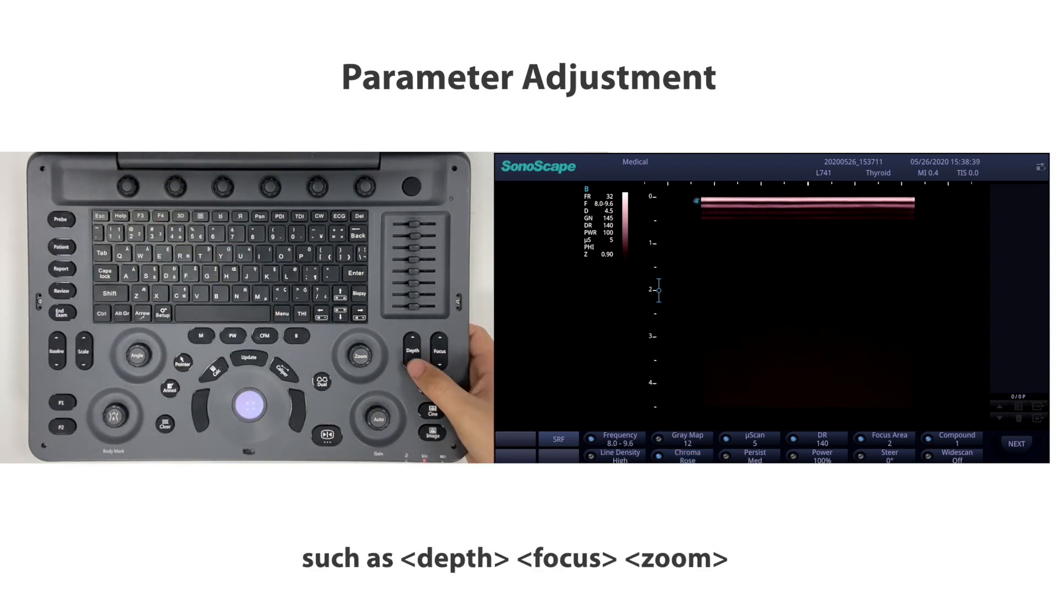
pyautogui.click(412, 346)
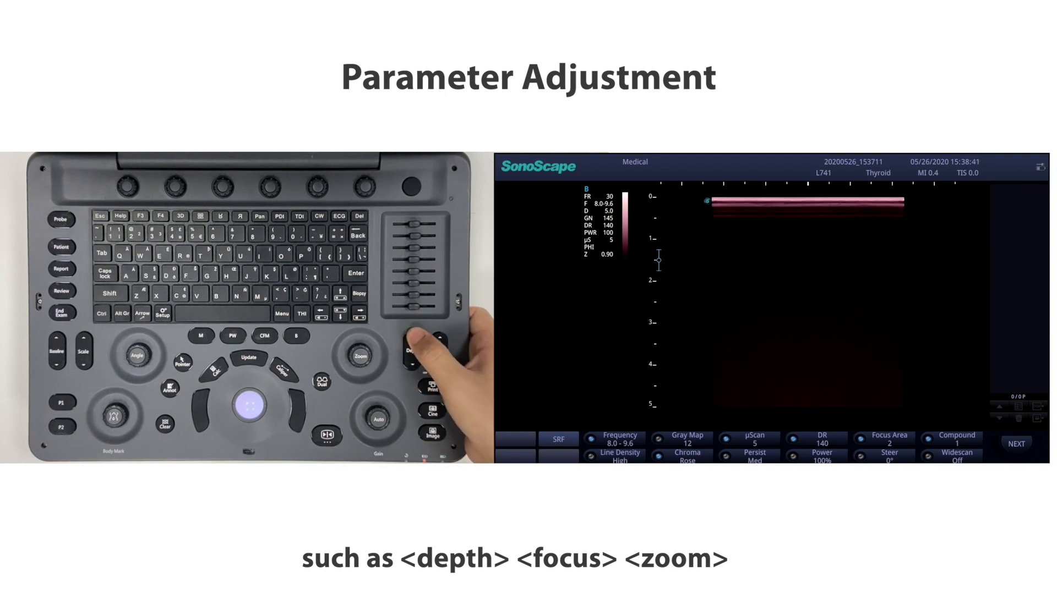
pyautogui.click(413, 352)
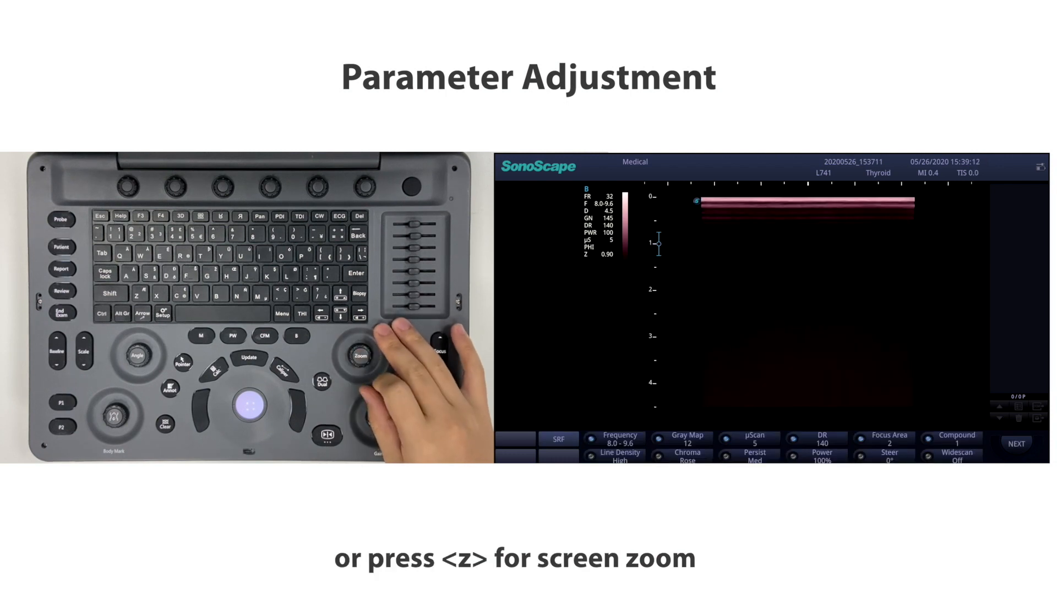
pyautogui.press('z')
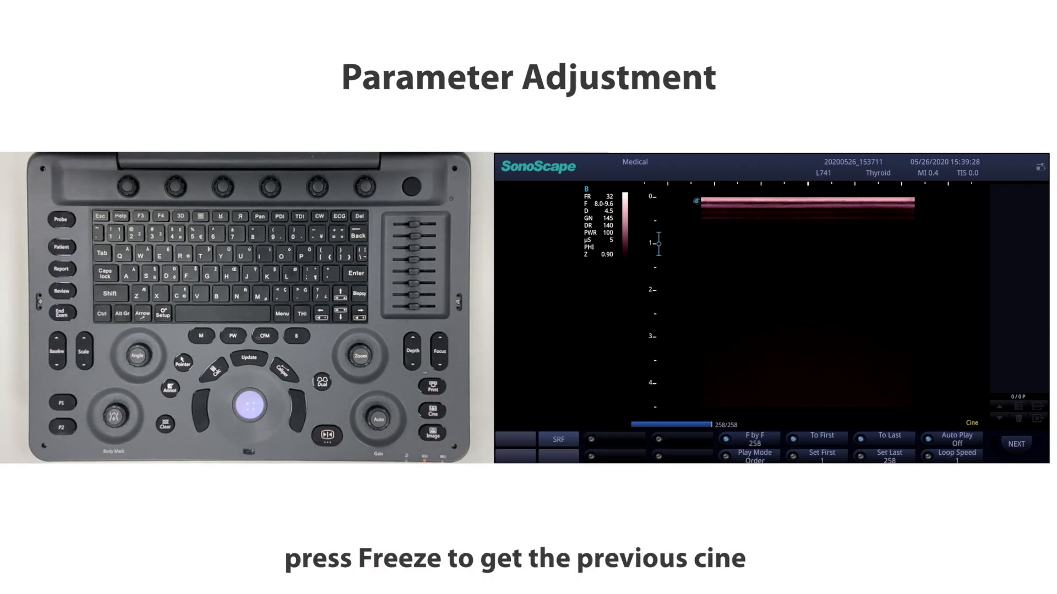
# Scroll the frozen cine loop back to frame 214 of 258 with the trackball
pyautogui.click(250, 411)
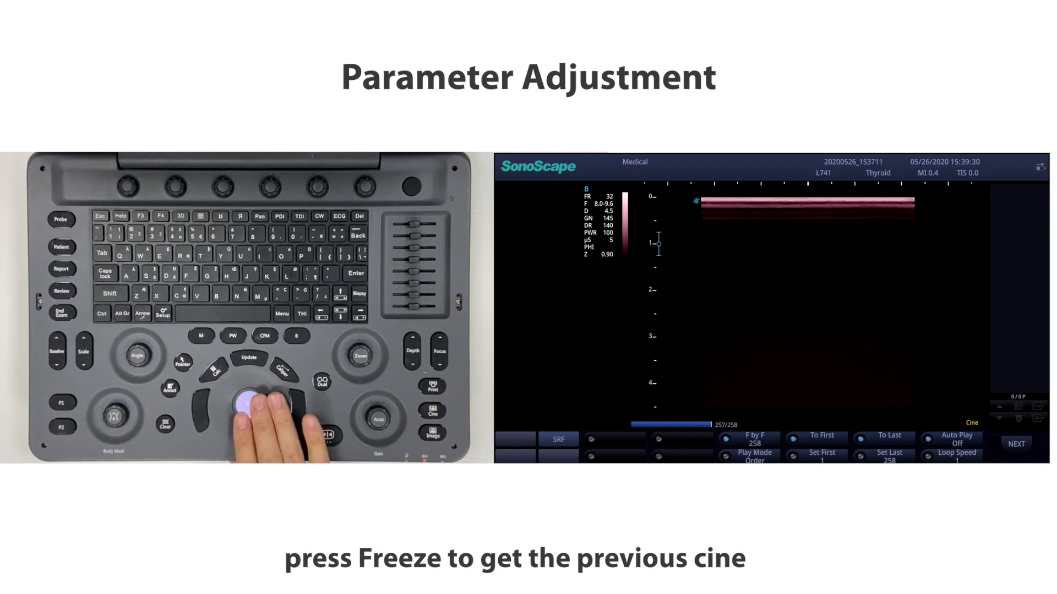
pyautogui.moveTo(270, 404); pyautogui.dragTo(250, 410)
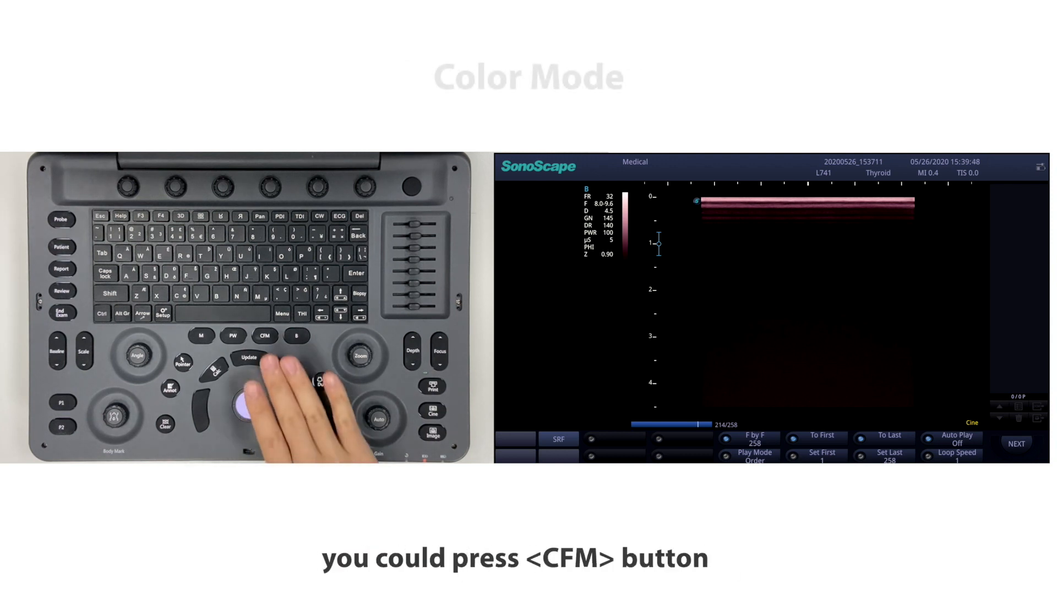
# Enter CFM mode and resize the color box over the image via ROI-Size
pyautogui.click(265, 336)
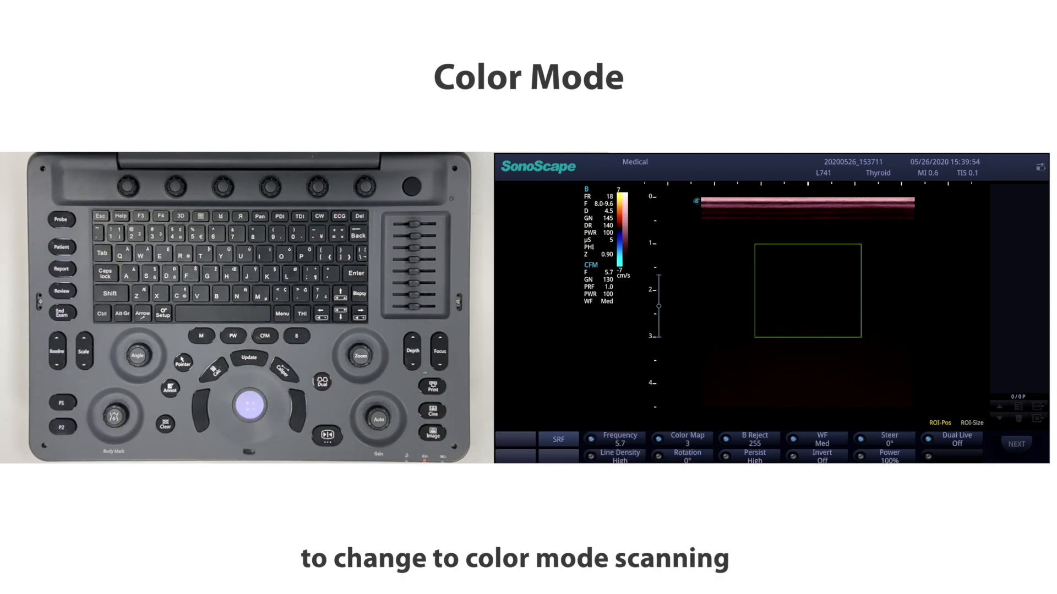
pyautogui.click(558, 439)
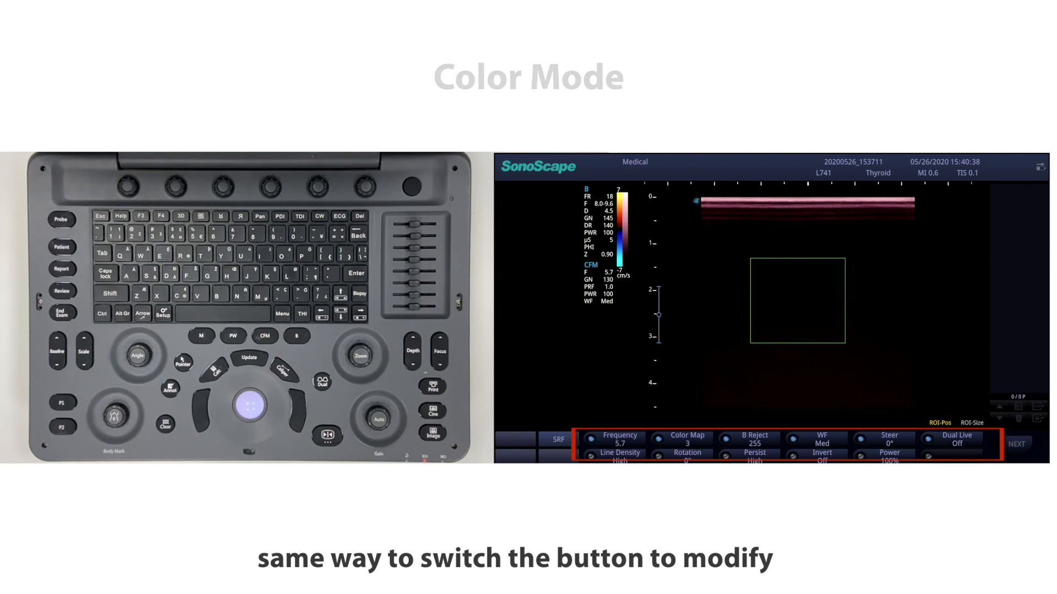
pyautogui.click(233, 337)
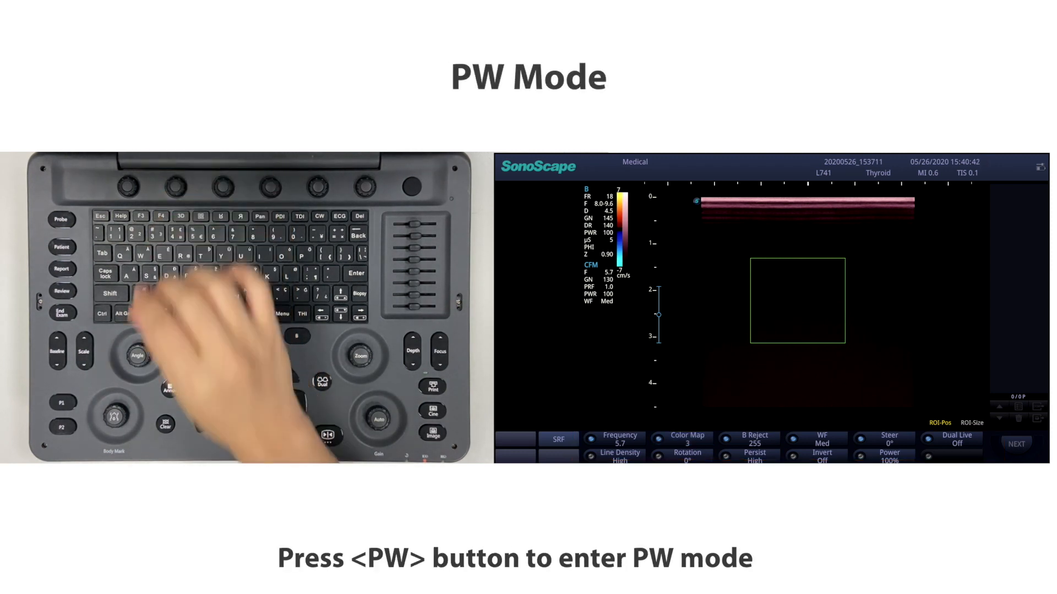
# Enter PW mode, position the sample line and adjust the sample volume size
pyautogui.click(265, 336)
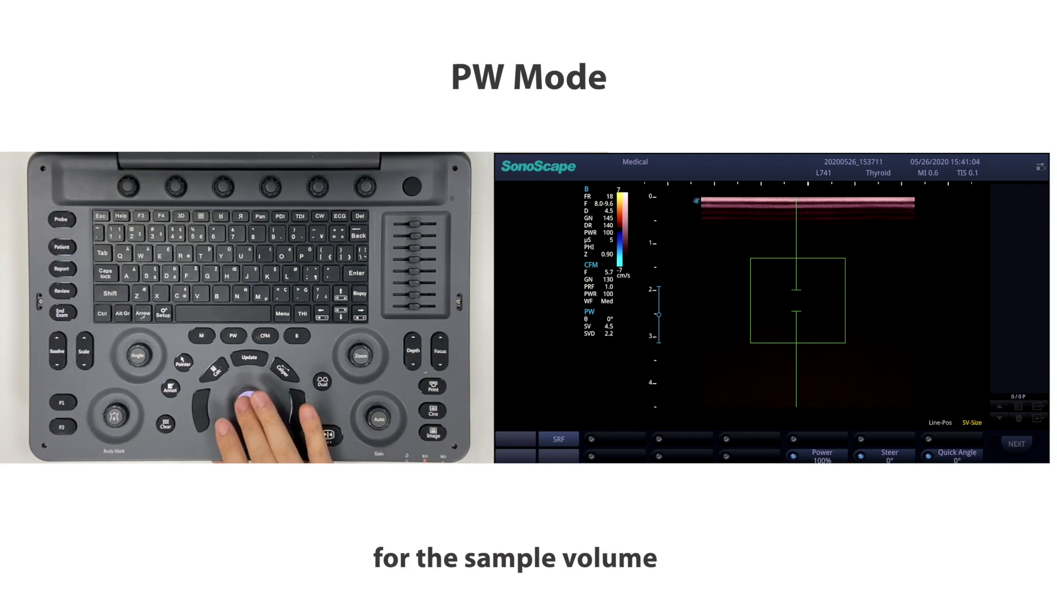
pyautogui.click(248, 358)
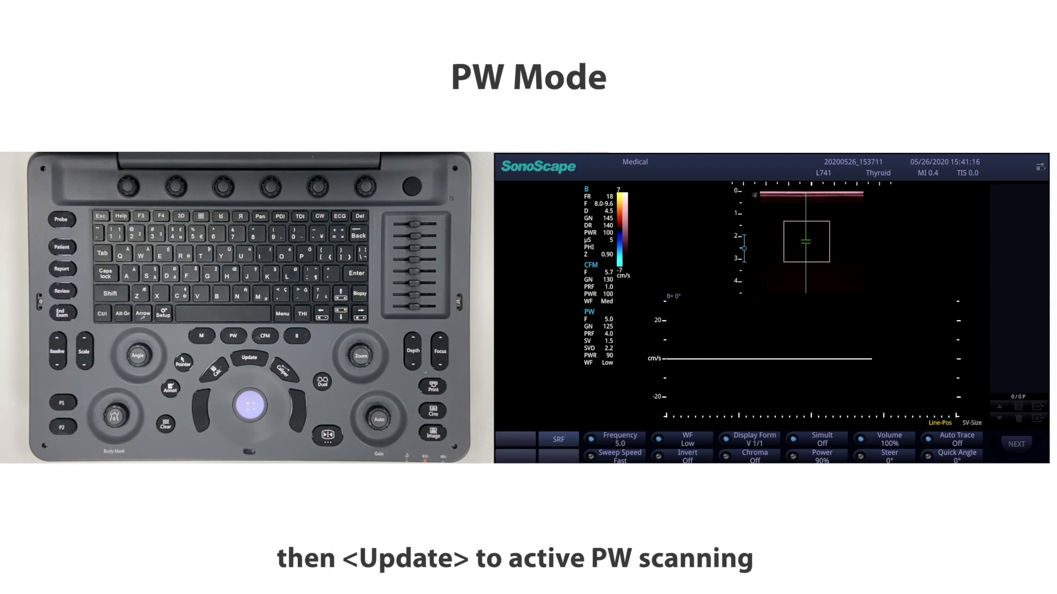
pyautogui.click(247, 406)
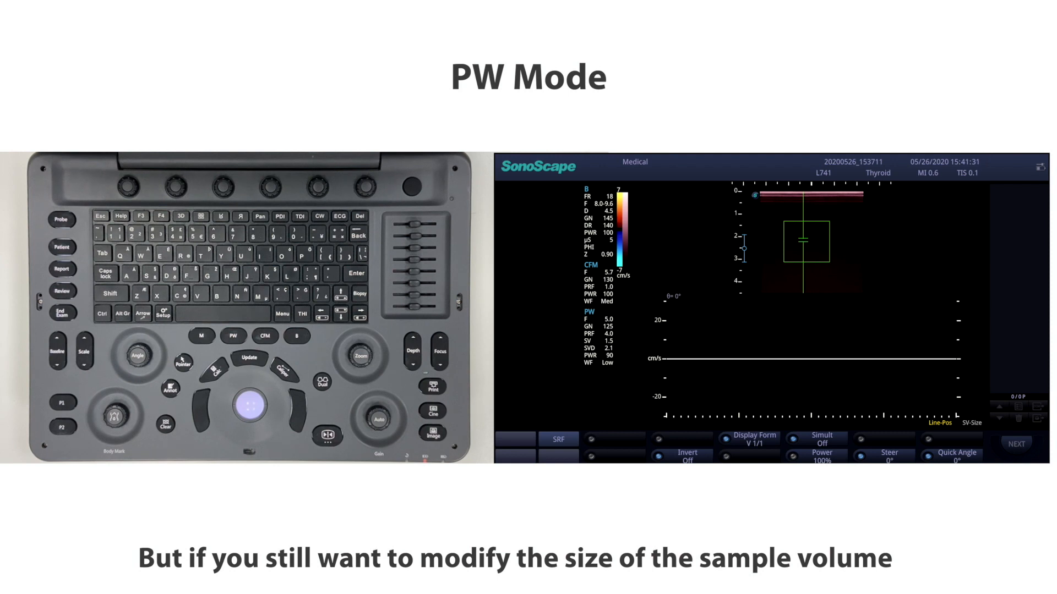
pyautogui.click(250, 358)
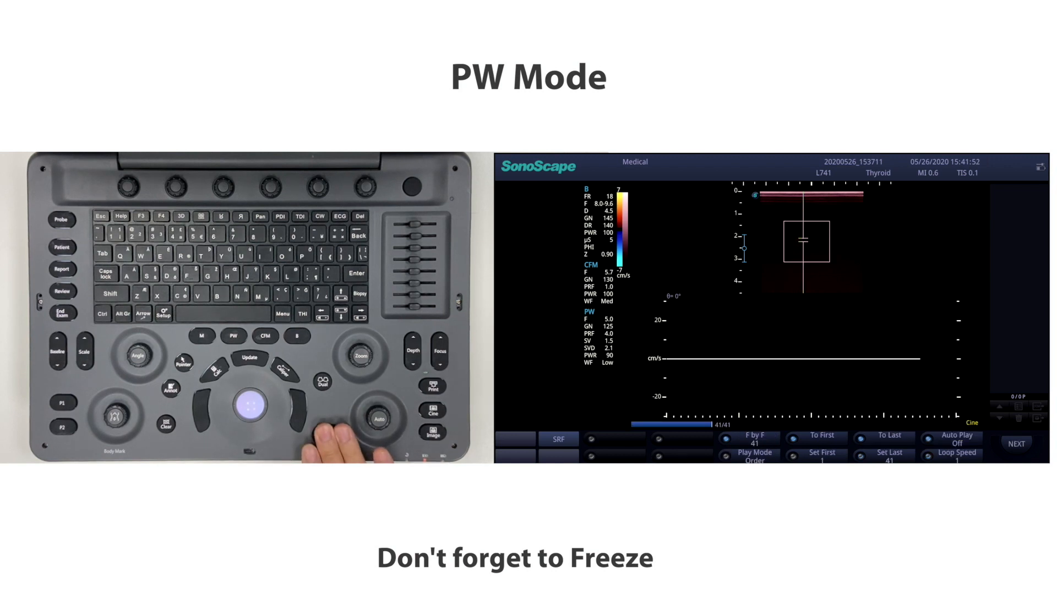
pyautogui.click(330, 436)
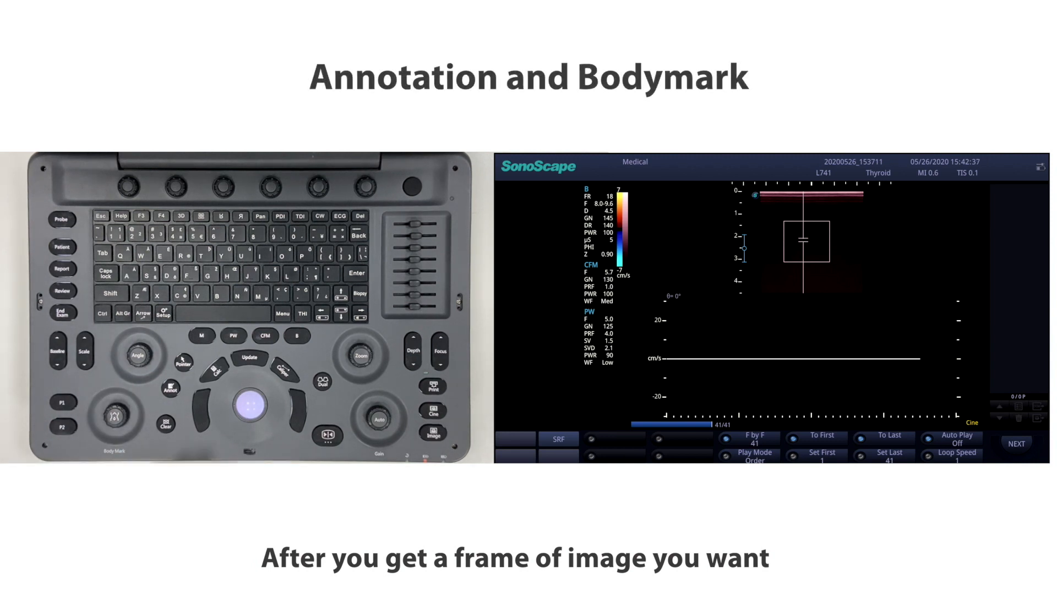
pyautogui.click(170, 393)
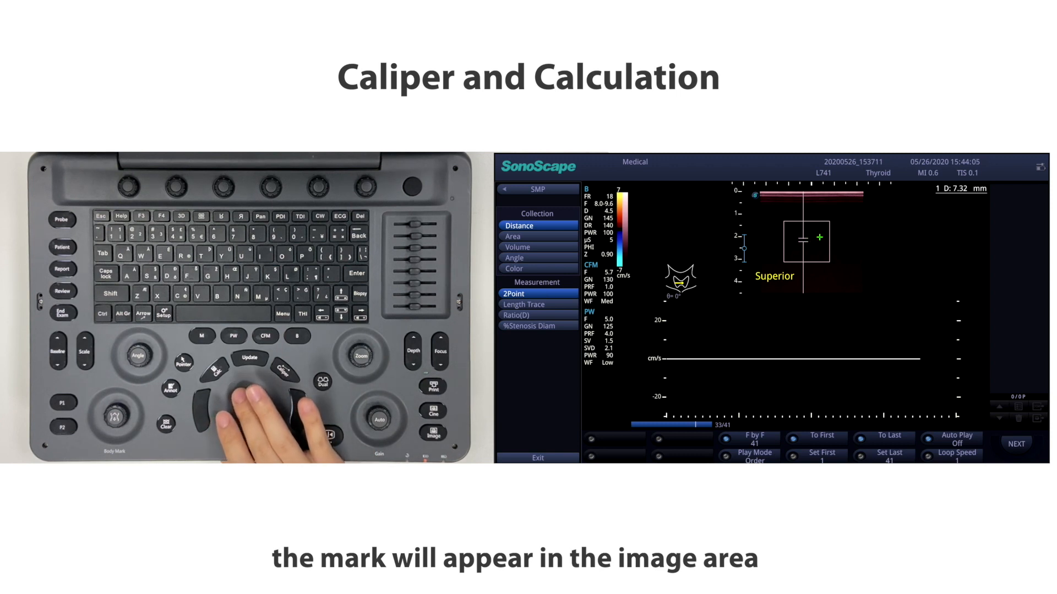
# Place caliper points for the distance measurements of 7.32 mm and 3.98 mm
pyautogui.click(245, 403)
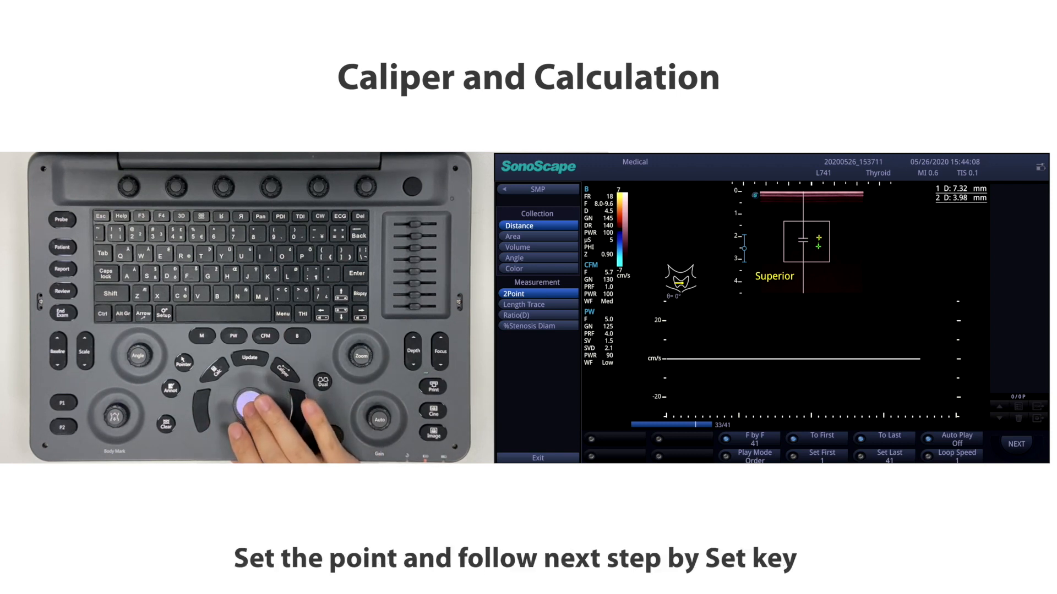
pyautogui.moveTo(250, 404); pyautogui.dragTo(263, 419)
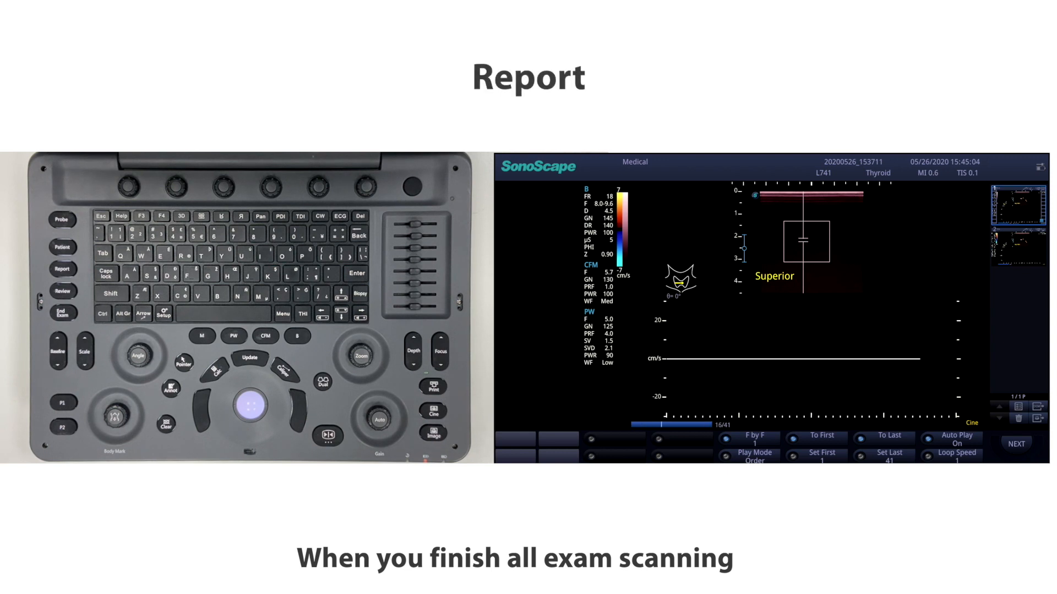
# View the Measurement Report and confirm an empty Summary comment box
pyautogui.click(62, 269)
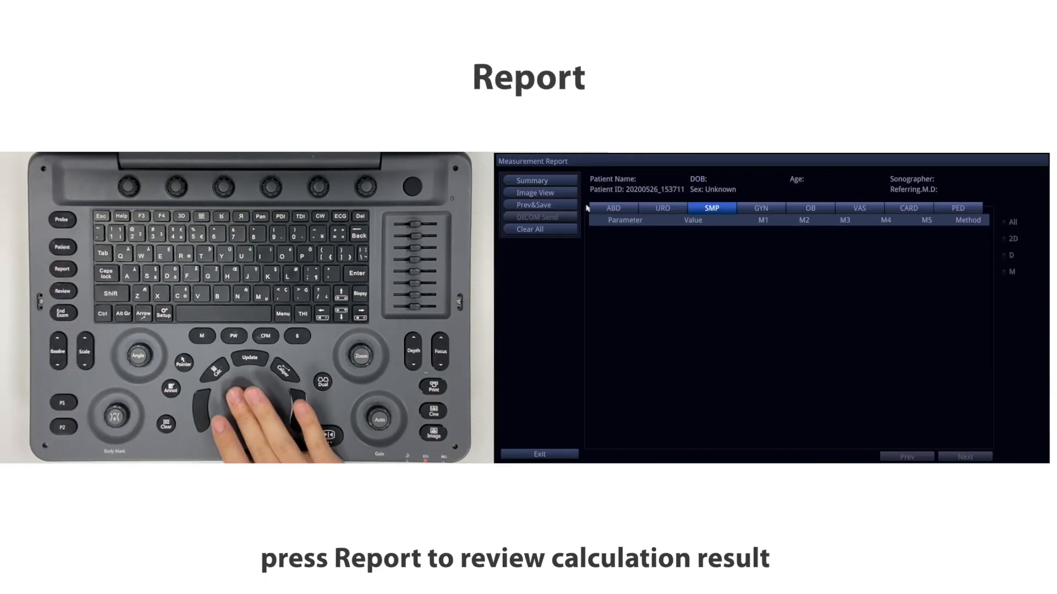
pyautogui.click(538, 179)
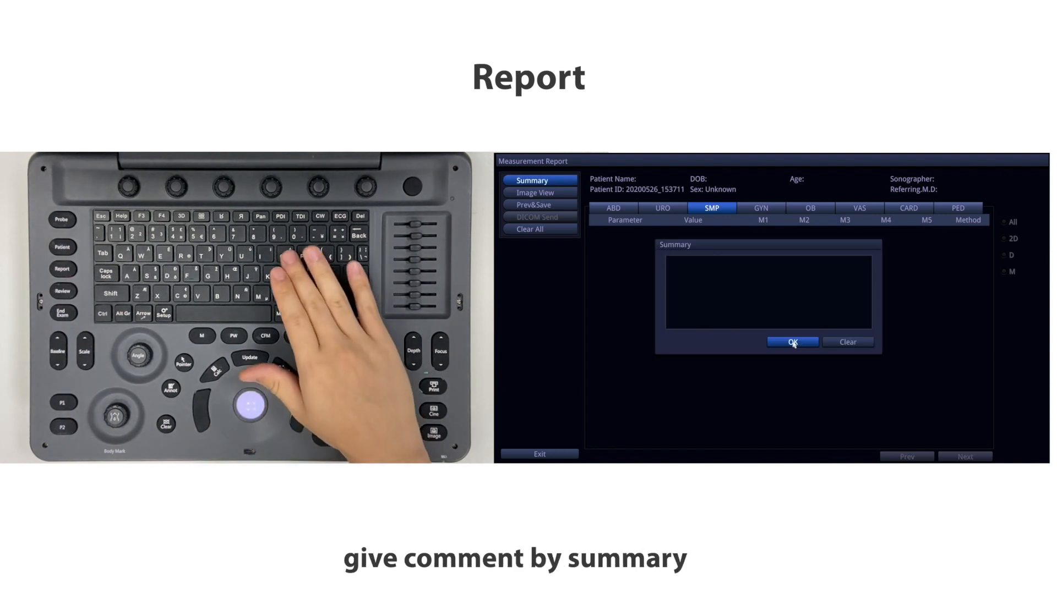
pyautogui.click(792, 342)
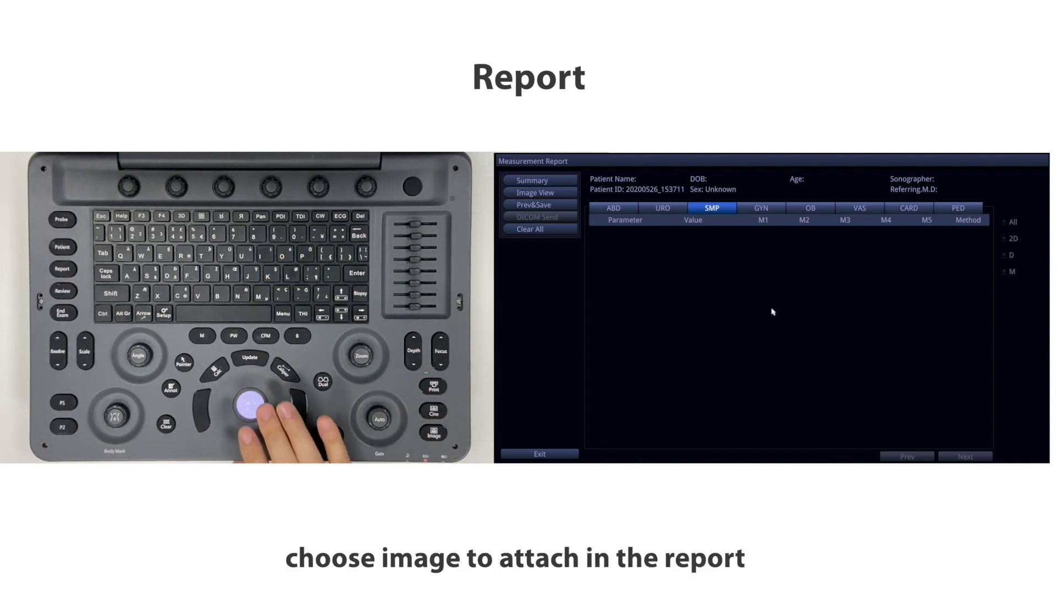
pyautogui.click(540, 192)
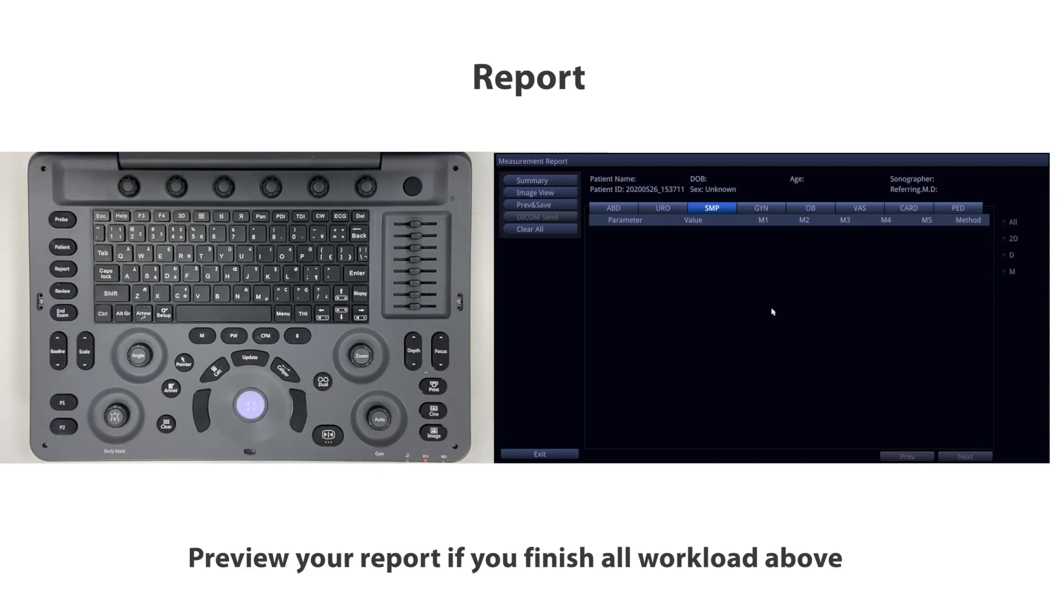
# Preview the SMP report with Prev&Save and exit the preview
pyautogui.click(539, 205)
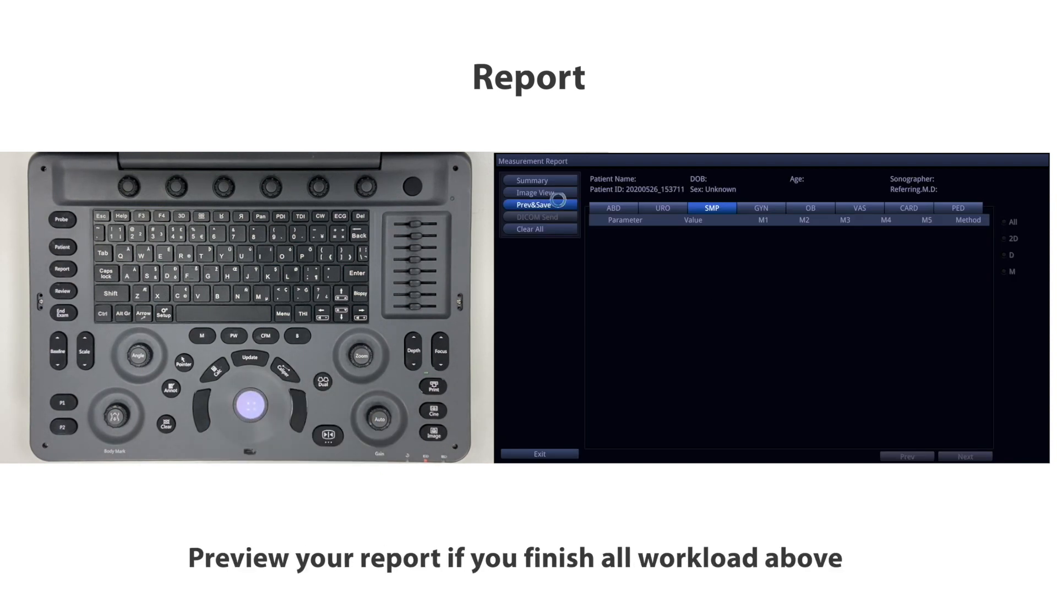
pyautogui.click(540, 204)
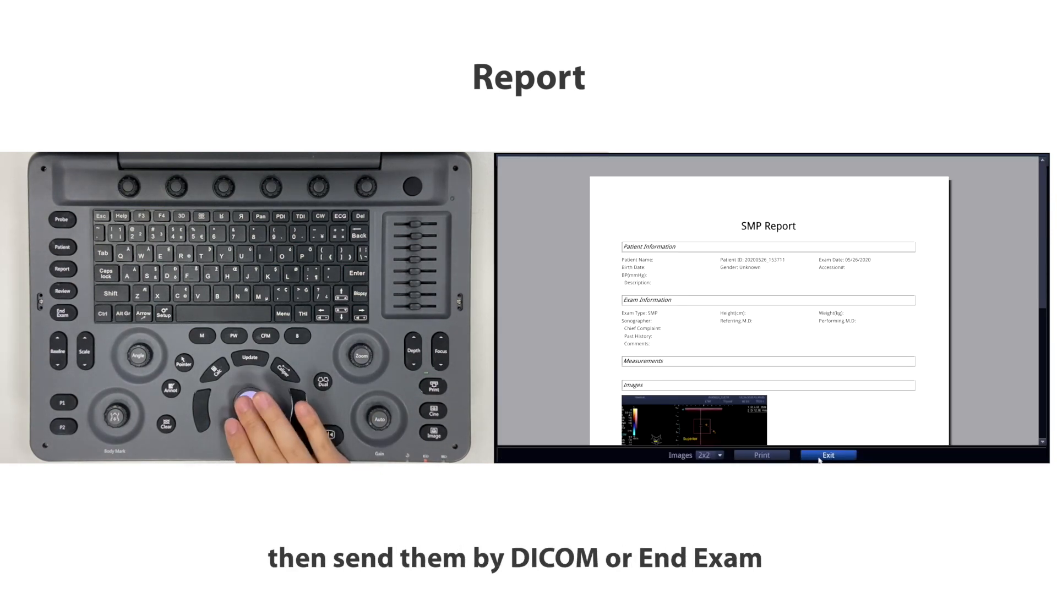
pyautogui.click(828, 455)
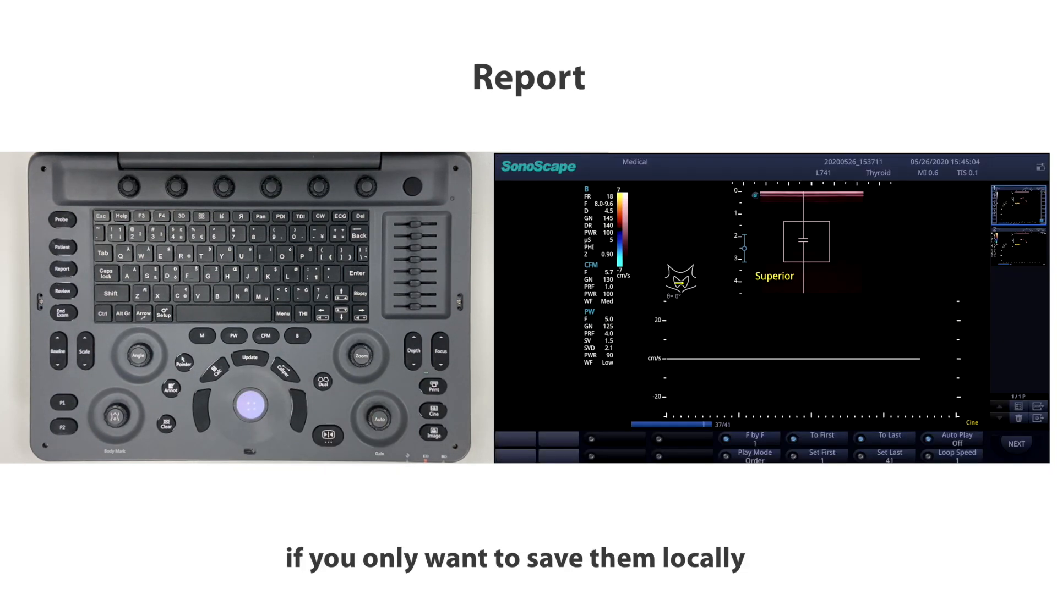
# End the current exam and confirm so patient details are cleared
pyautogui.click(61, 313)
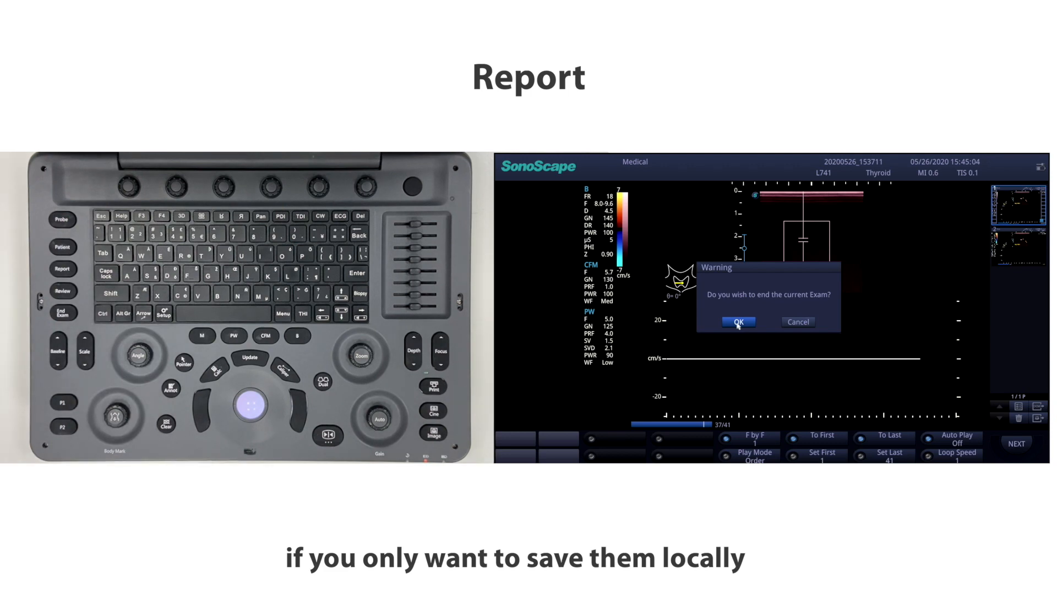
pyautogui.click(738, 322)
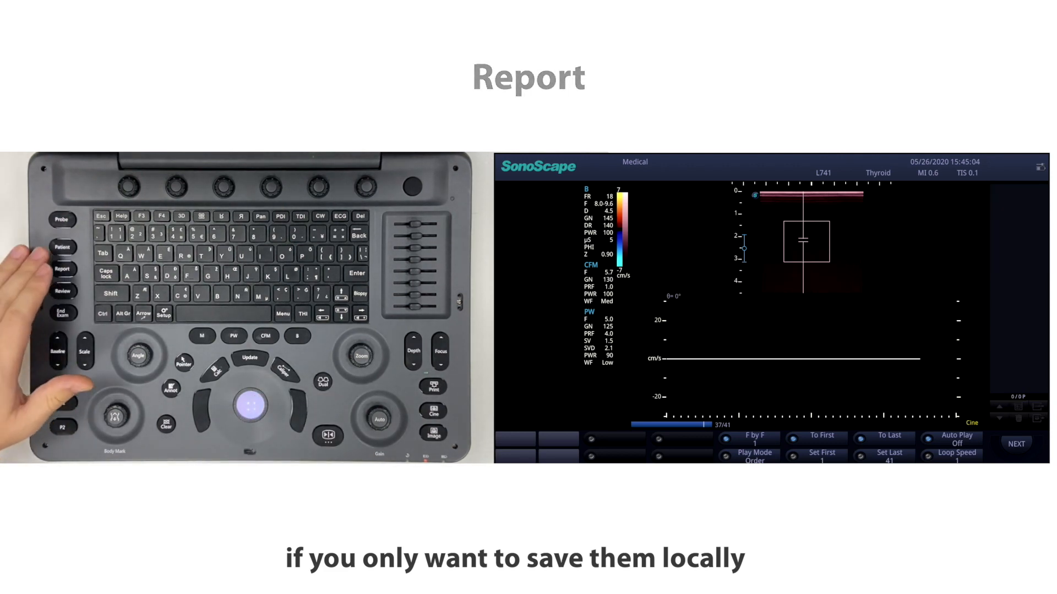
pyautogui.click(164, 314)
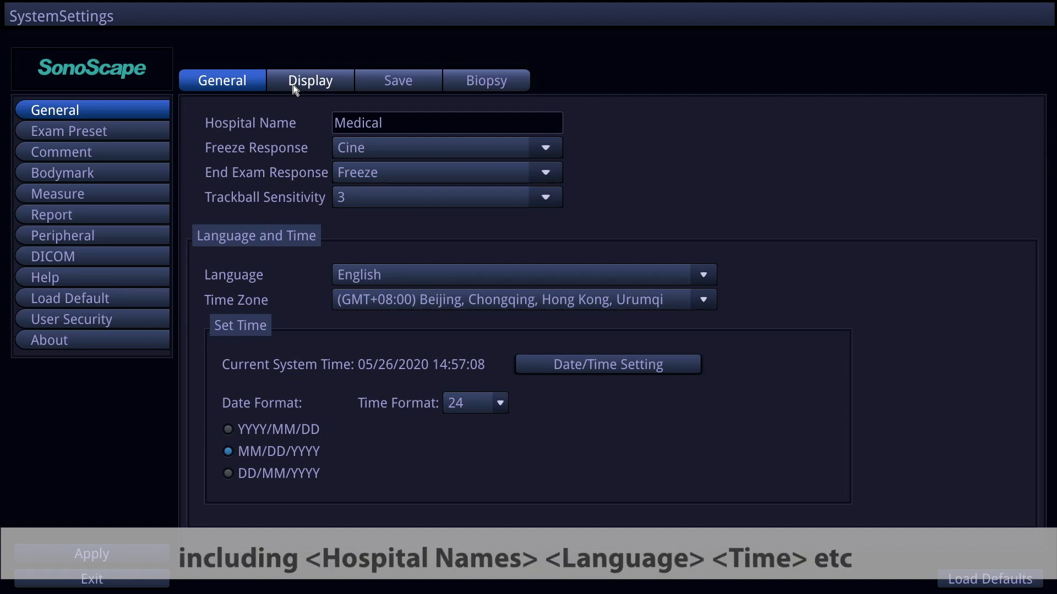
# Browse the Display, Save and Biopsy Guide Line settings pages in turn
pyautogui.click(310, 81)
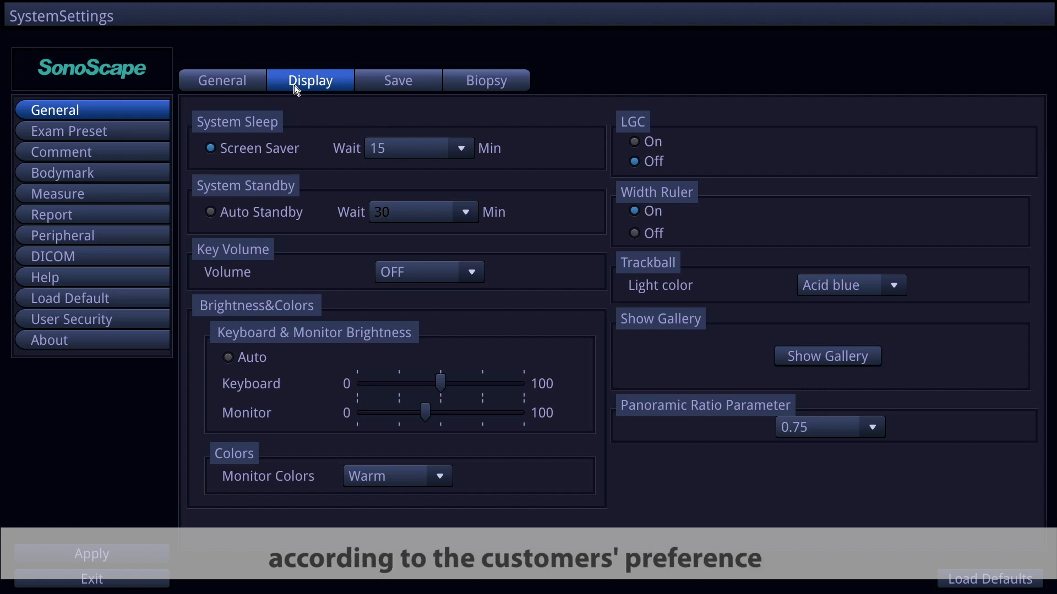
pyautogui.moveTo(399, 81)
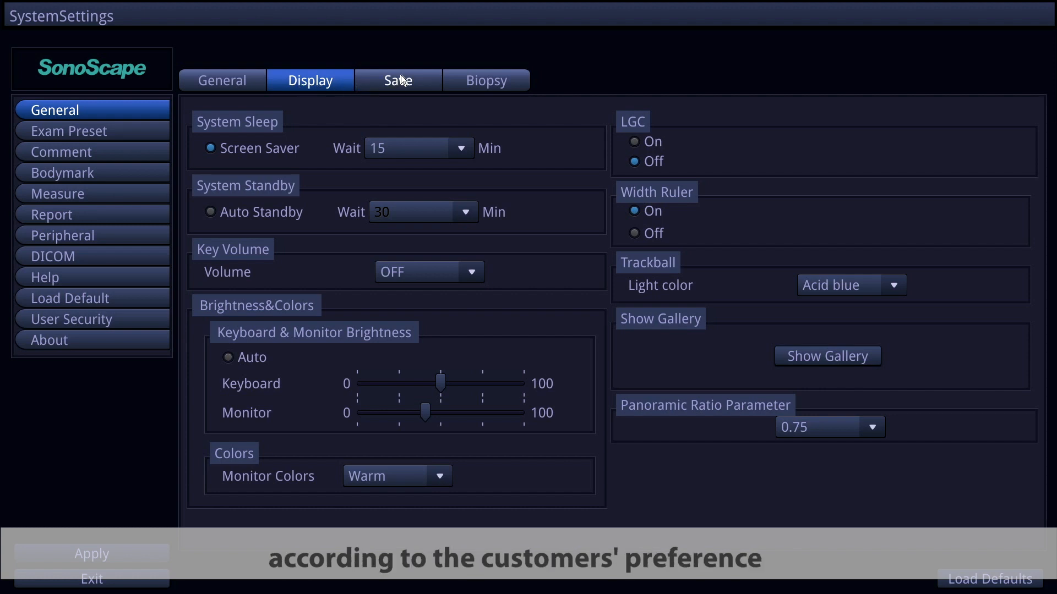
pyautogui.click(397, 80)
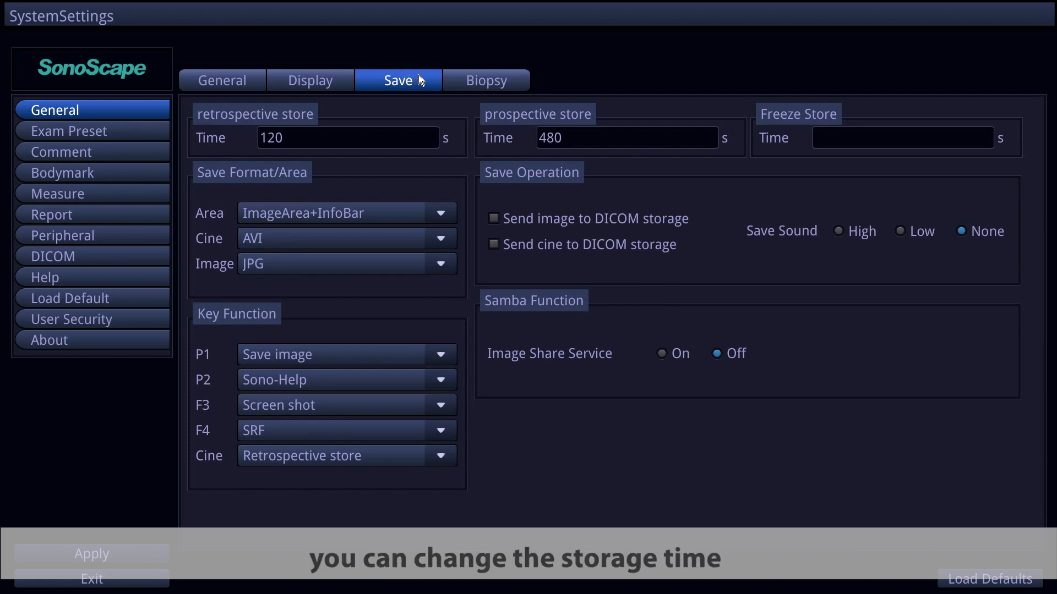
pyautogui.moveTo(441, 81)
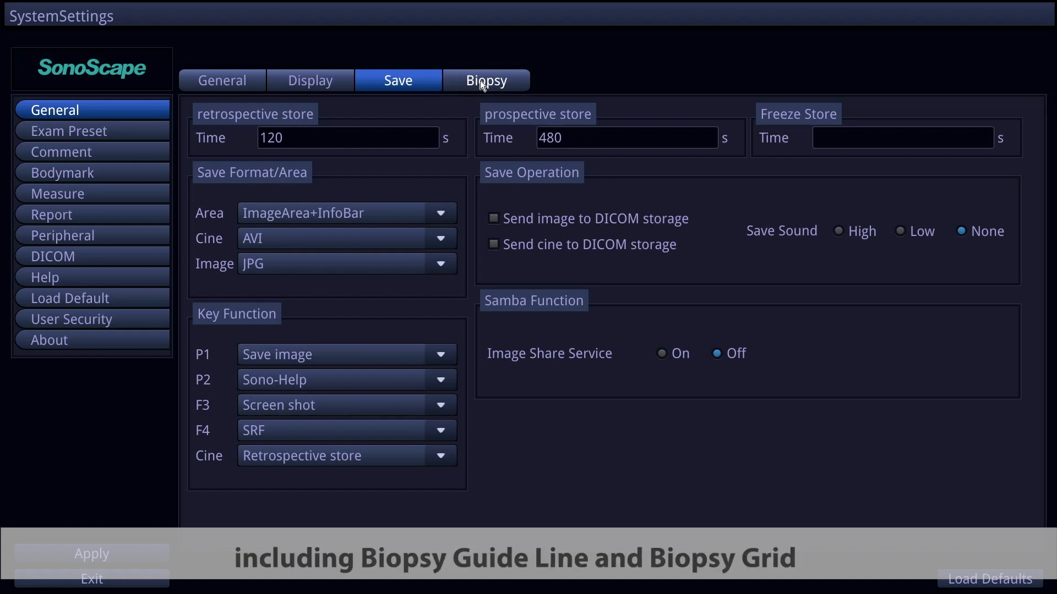
pyautogui.click(486, 80)
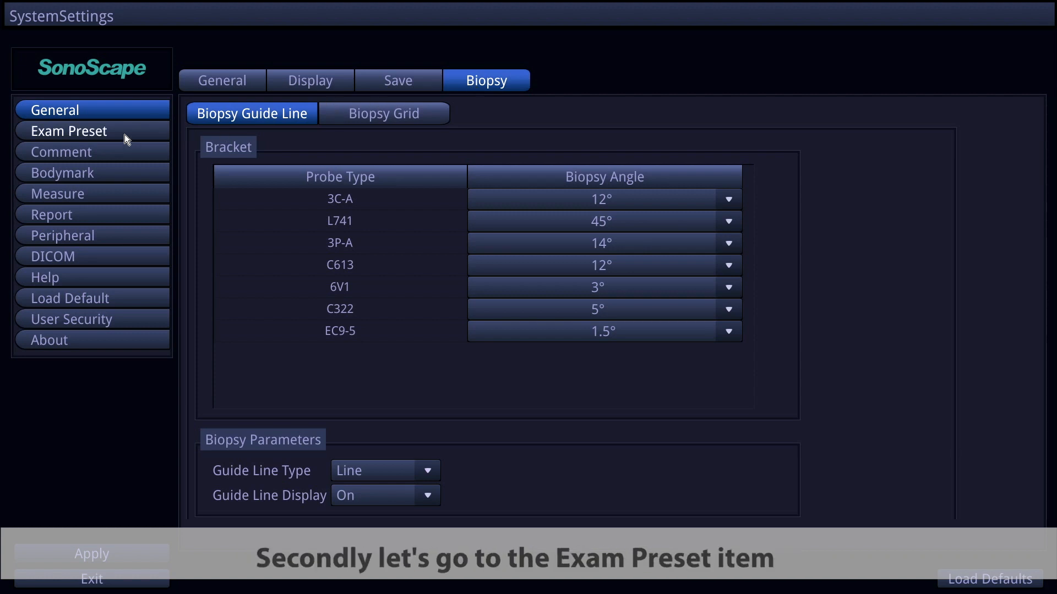
# Show the Exam Preset page for the 3C-A probe
pyautogui.click(93, 131)
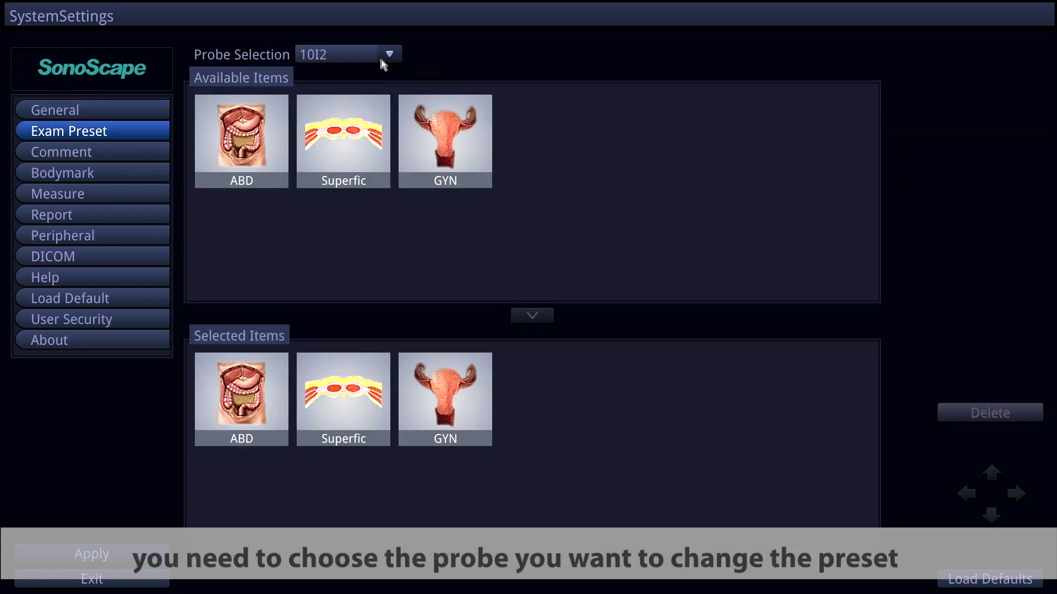
pyautogui.click(389, 54)
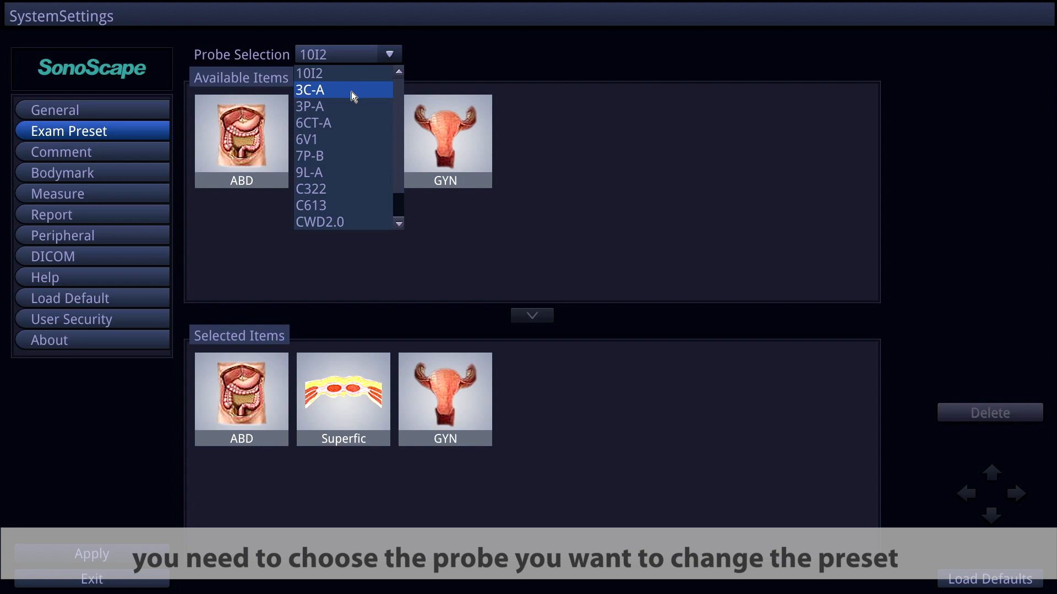
pyautogui.click(310, 89)
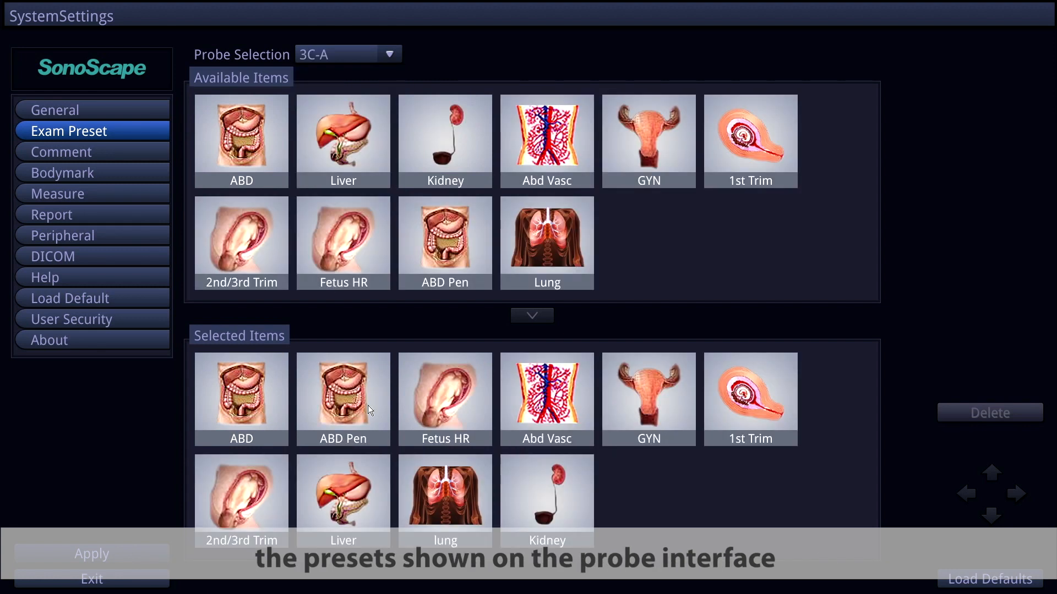
# Move Kidney up and back, delete it, then add it back to the selected presets
pyautogui.click(547, 501)
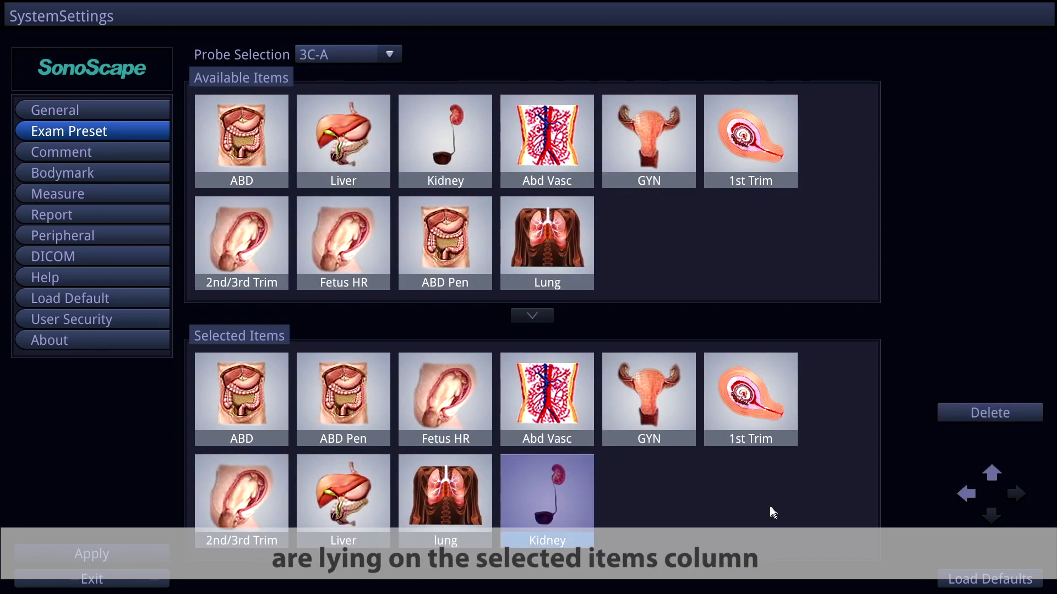
pyautogui.click(965, 493)
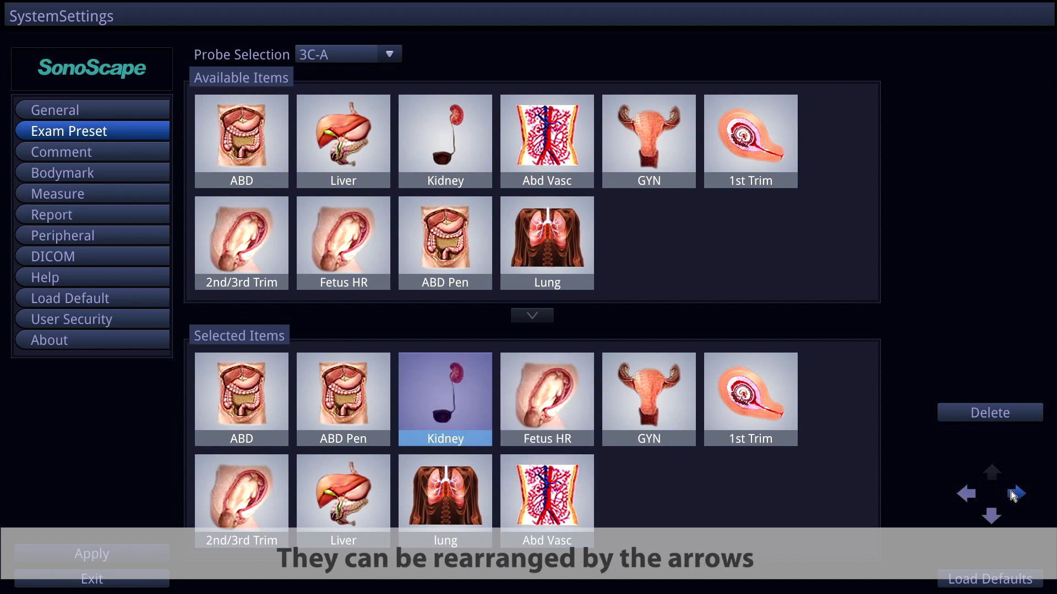
pyautogui.click(1015, 494)
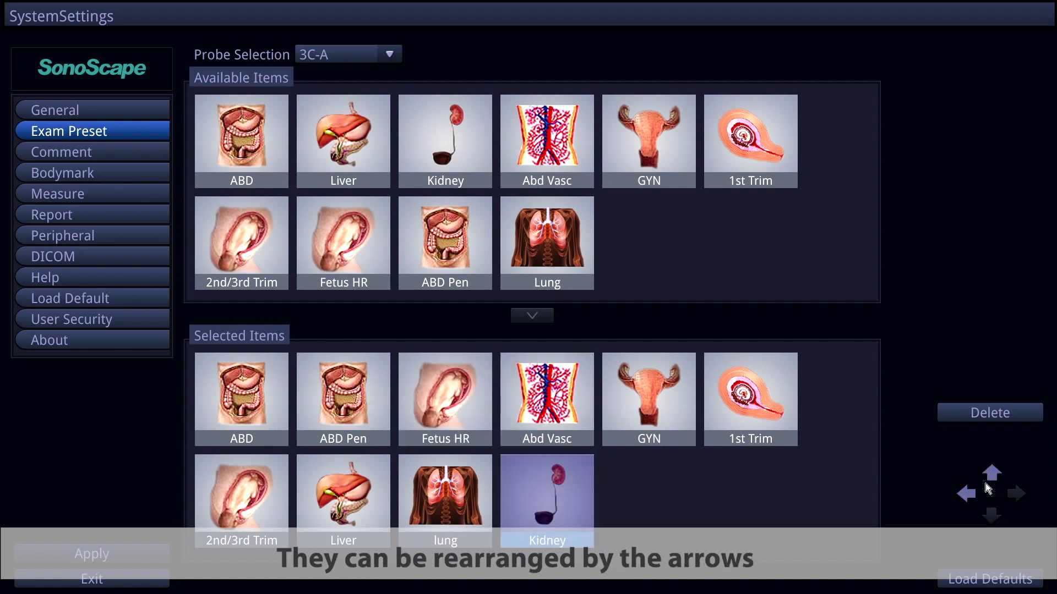
pyautogui.click(989, 413)
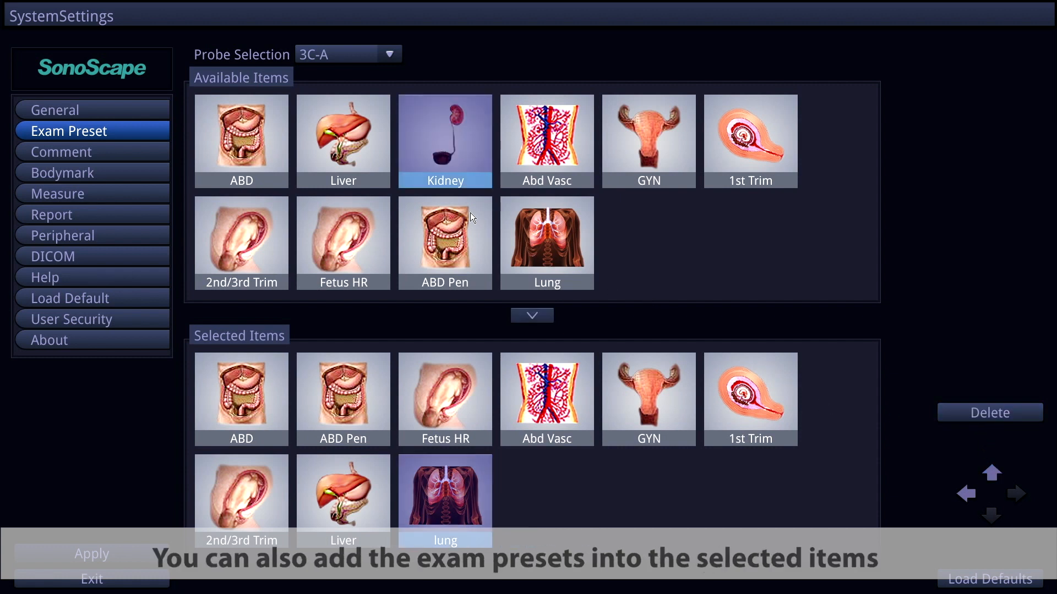
pyautogui.doubleClick(445, 142)
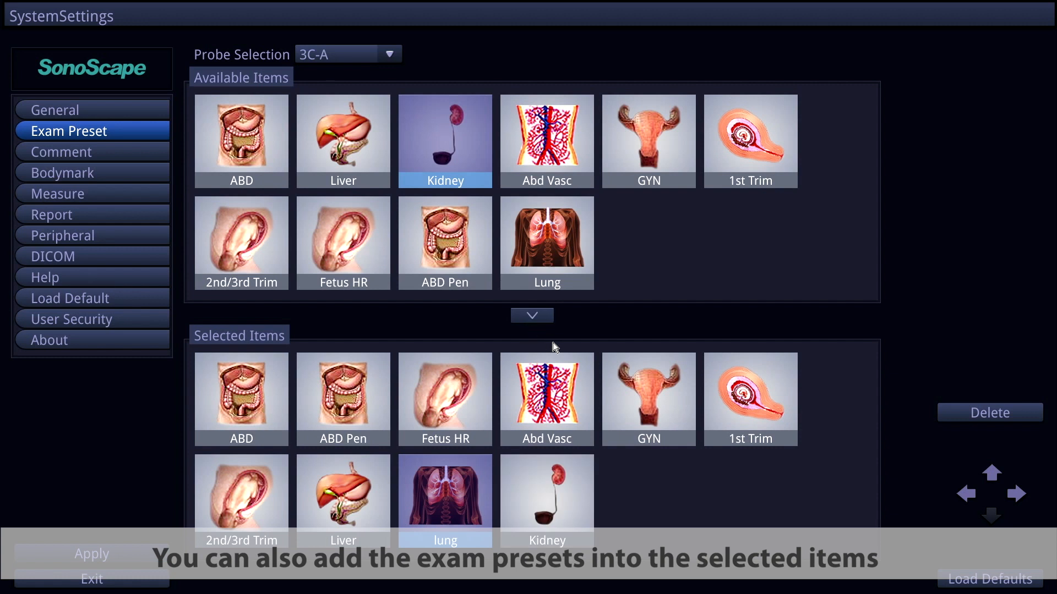
pyautogui.moveTo(430, 325)
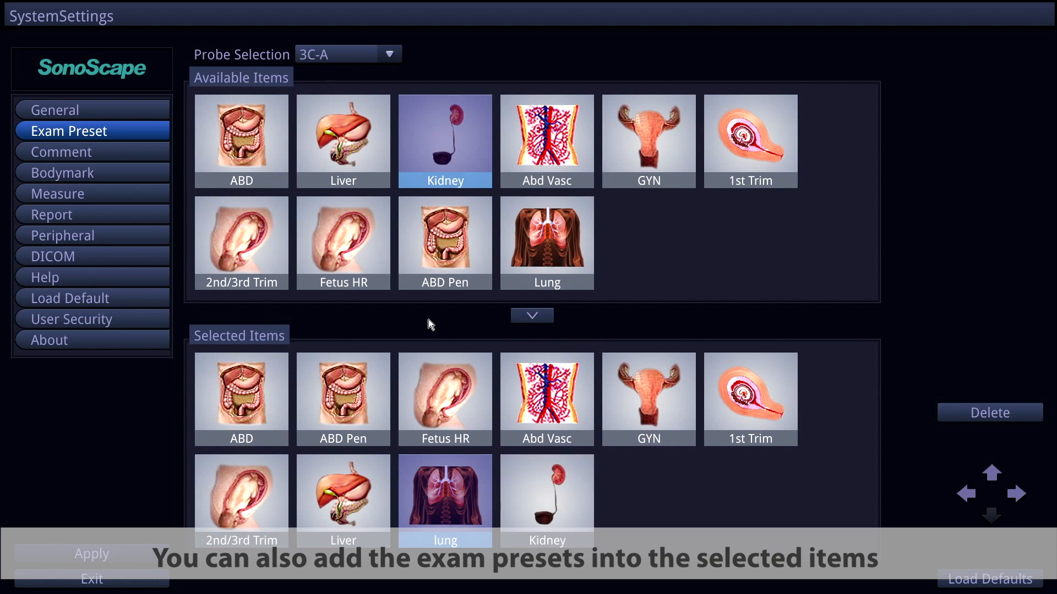
pyautogui.click(61, 151)
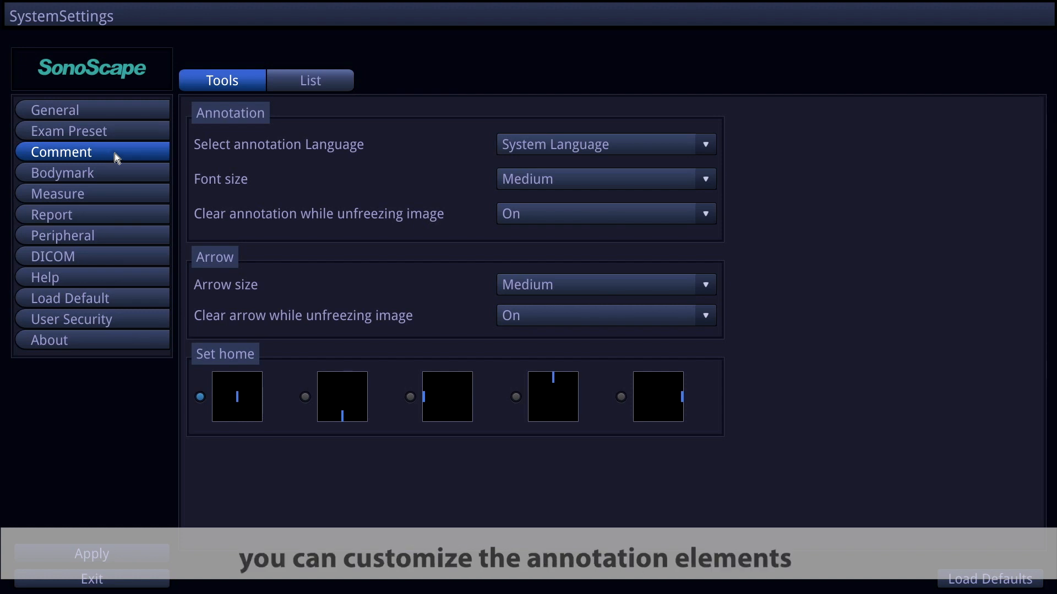
# Add the term GOOD to the OB annotation library on the Comment List page
pyautogui.click(310, 80)
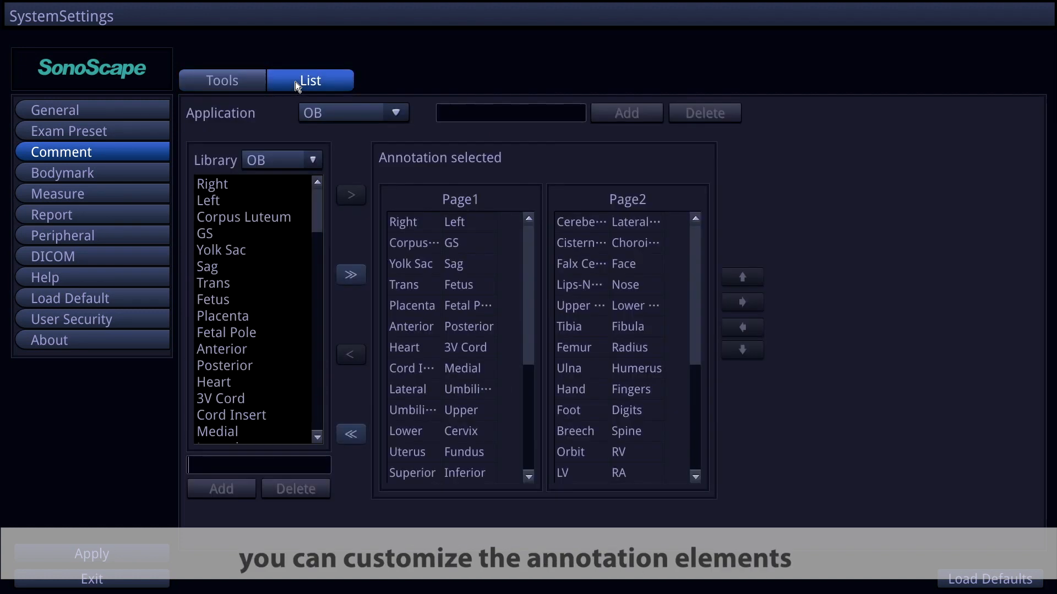
pyautogui.click(396, 113)
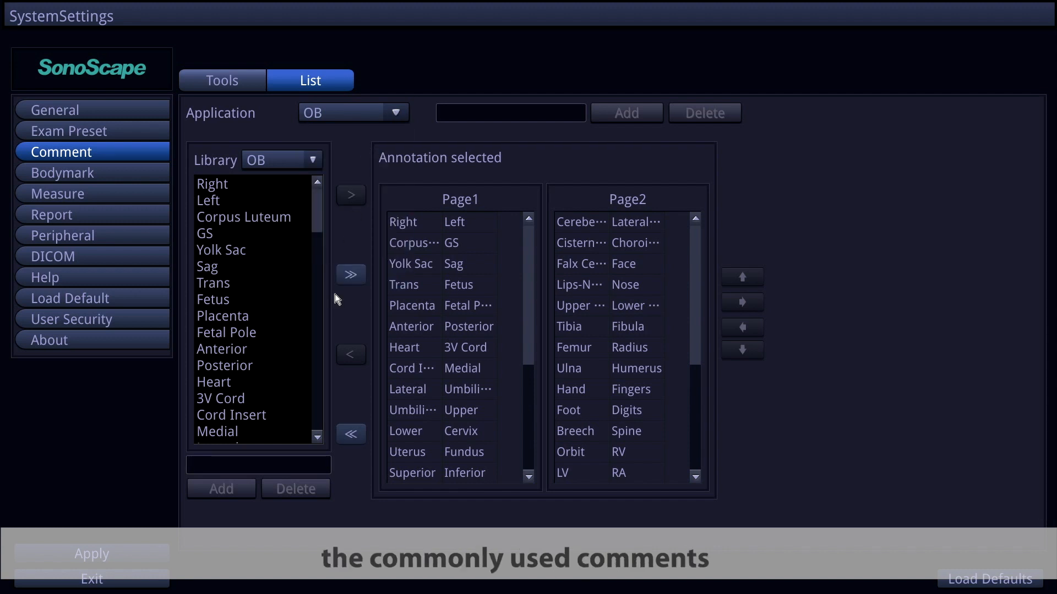
pyautogui.click(258, 465)
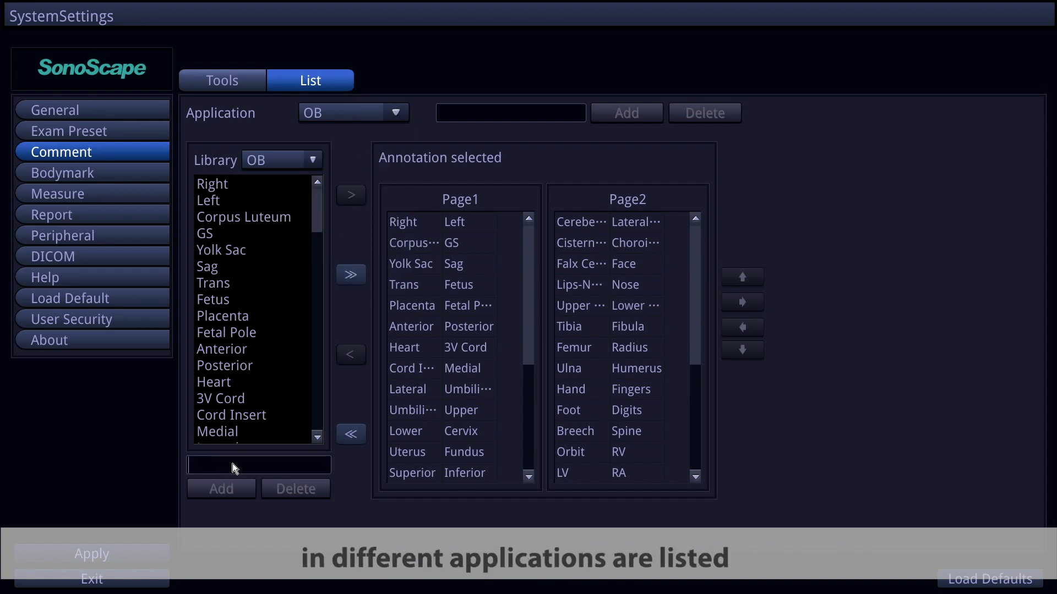
pyautogui.write('GOOD')
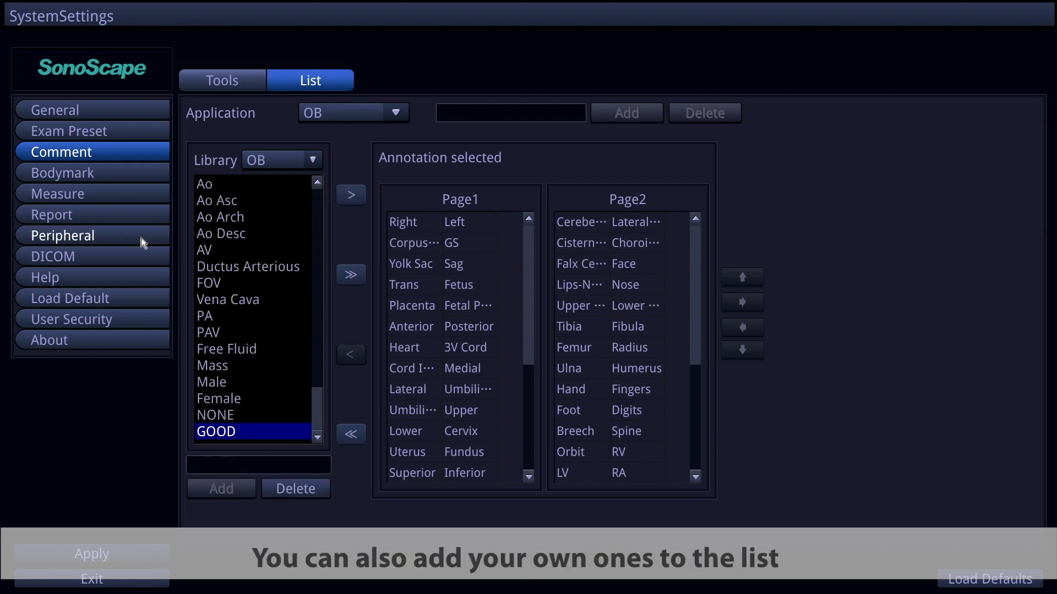
# Bring up the Bodymark settings page
pyautogui.click(62, 173)
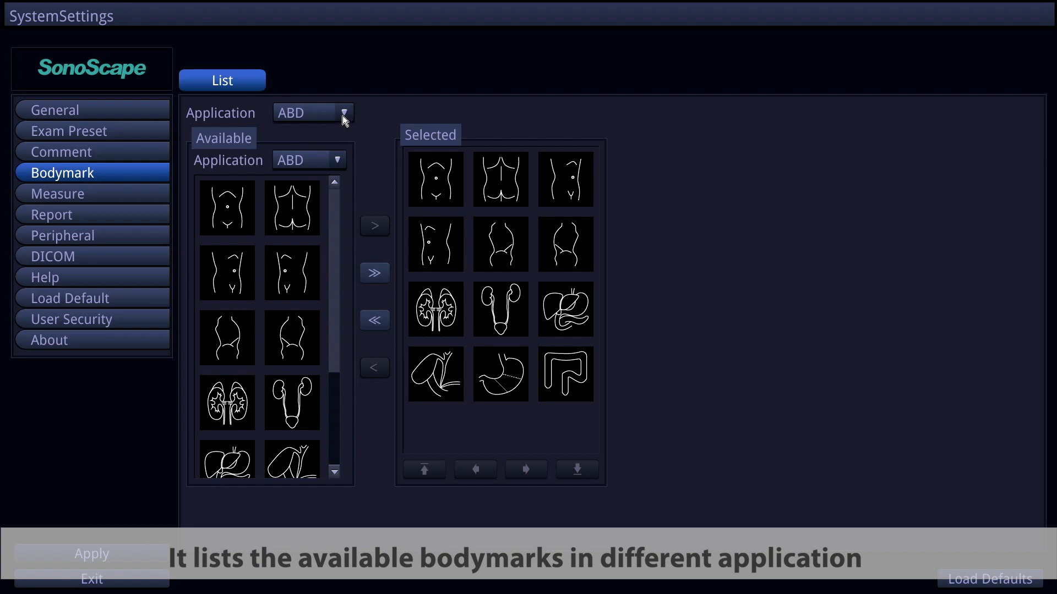
# Choose OB from the Bodymark List application dropdown
pyautogui.click(342, 112)
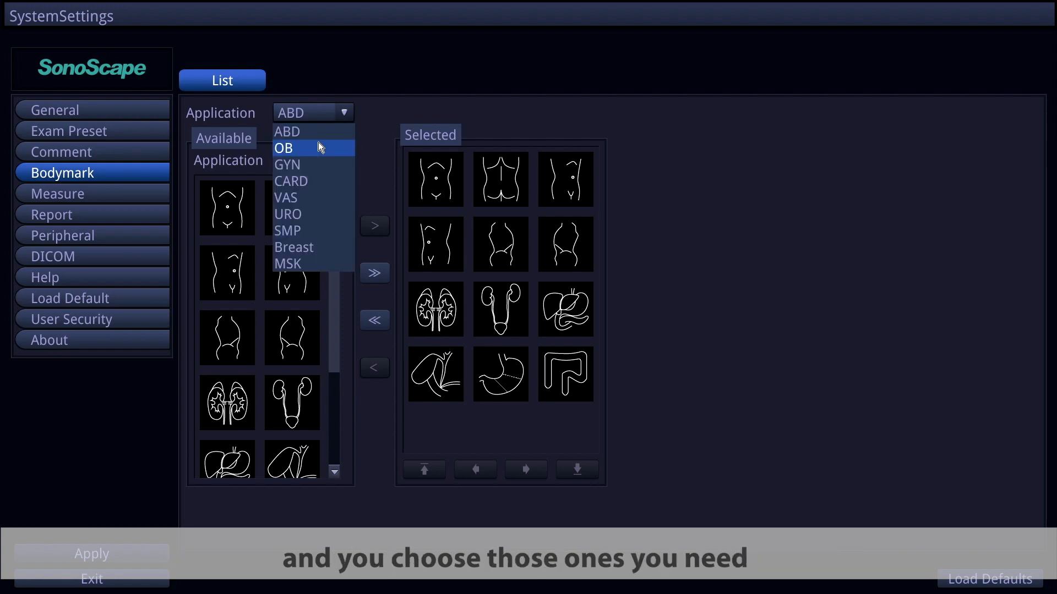
pyautogui.click(283, 147)
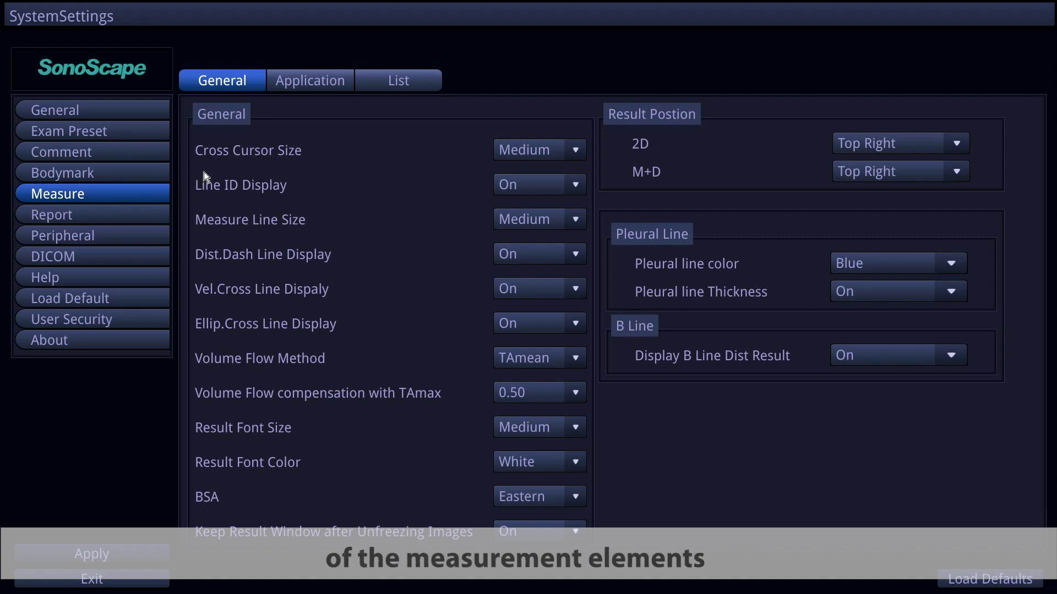
pyautogui.moveTo(304, 130)
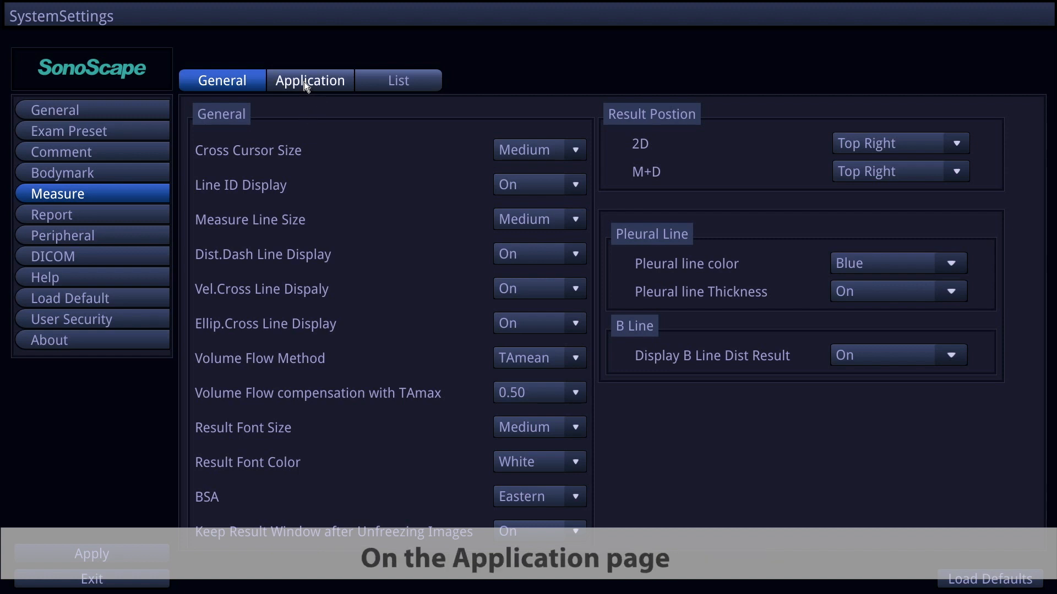
# Show OB measurement settings on the Measure Application page, keeping EFW estimation AC/BPD(Hadlock)
pyautogui.click(309, 80)
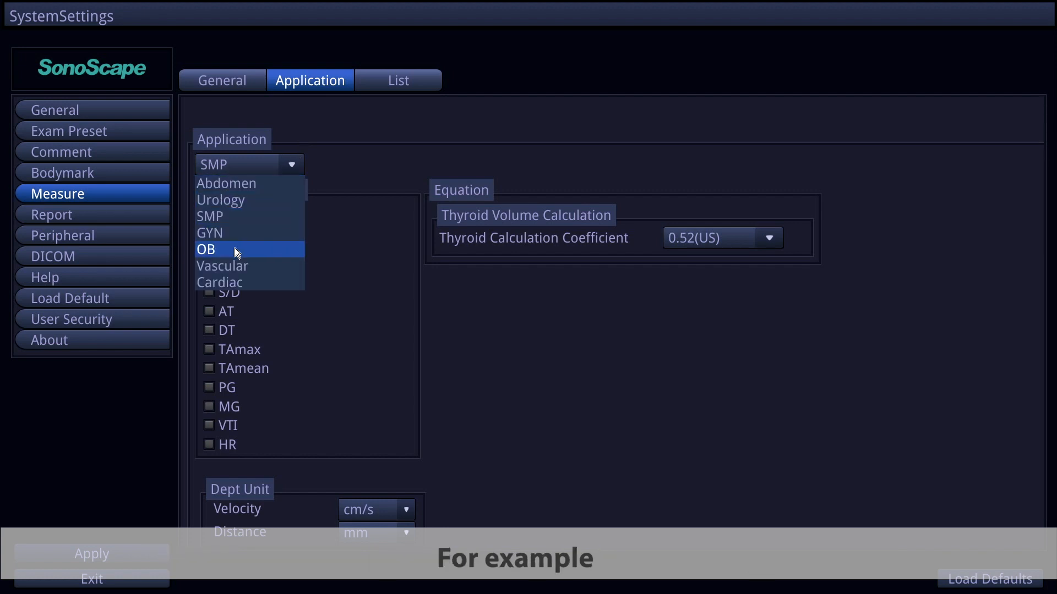
pyautogui.click(206, 250)
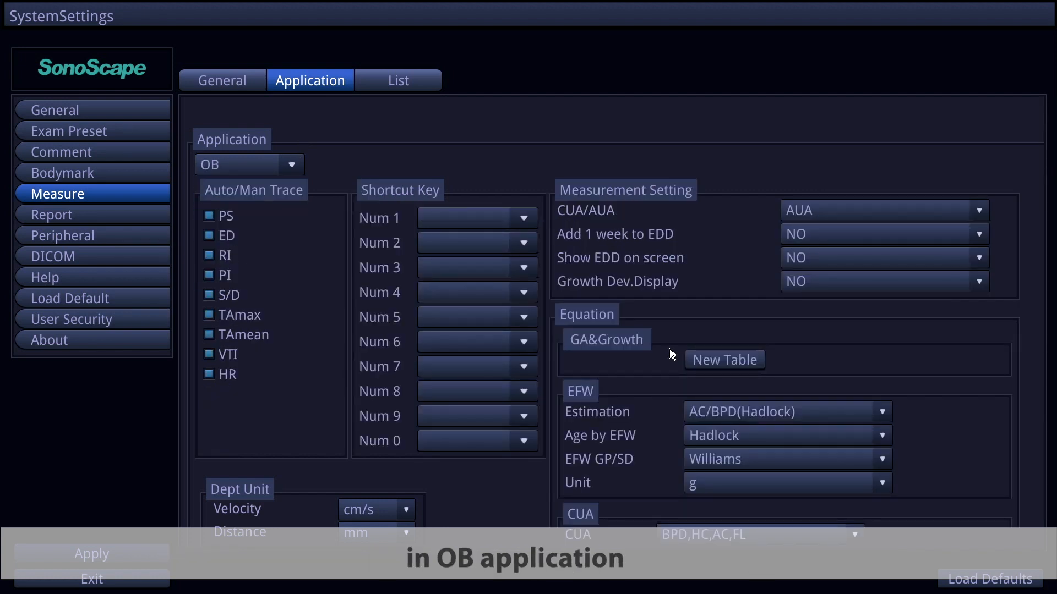
pyautogui.click(882, 411)
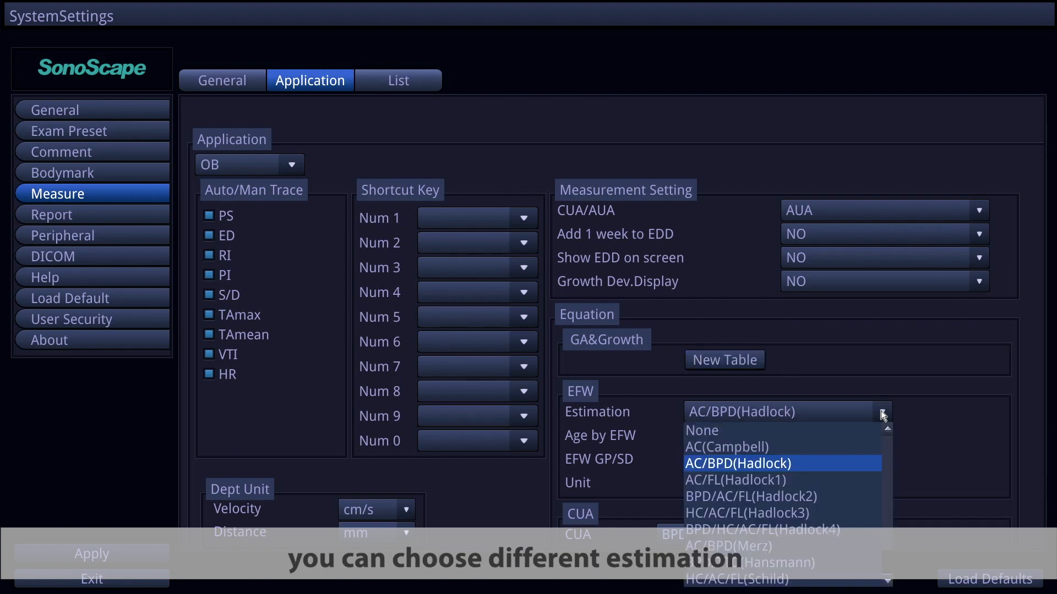
pyautogui.click(737, 463)
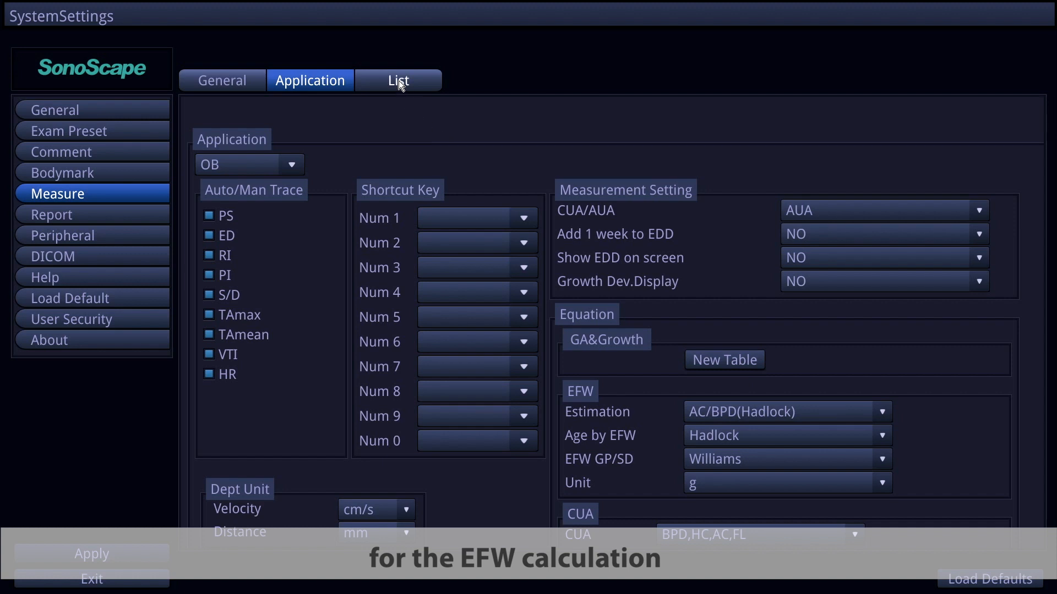
# Show the OB caliper measurement list and browse its Add library, then close it
pyautogui.click(397, 80)
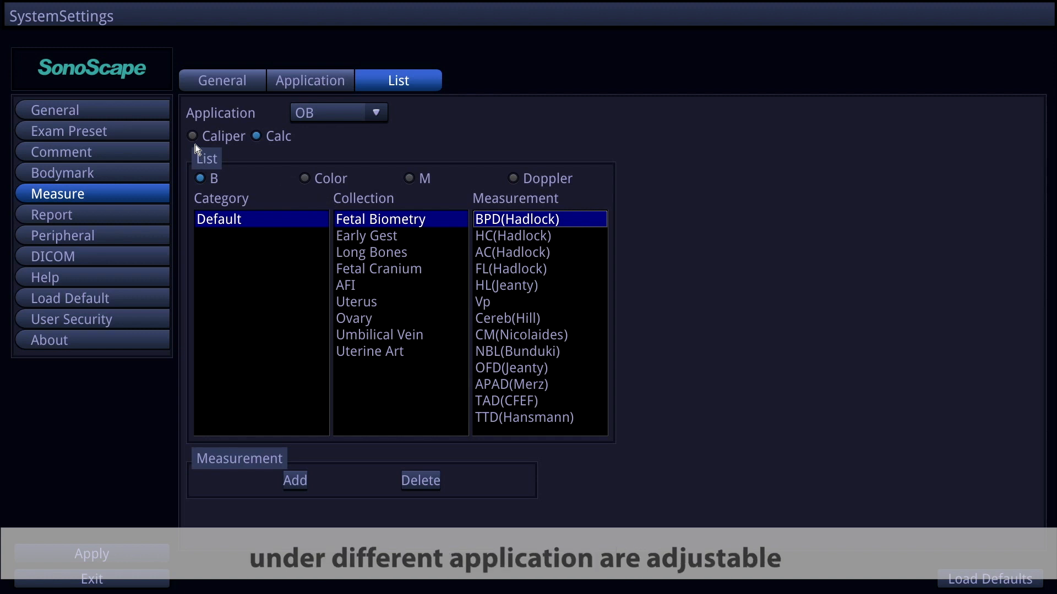
pyautogui.click(191, 136)
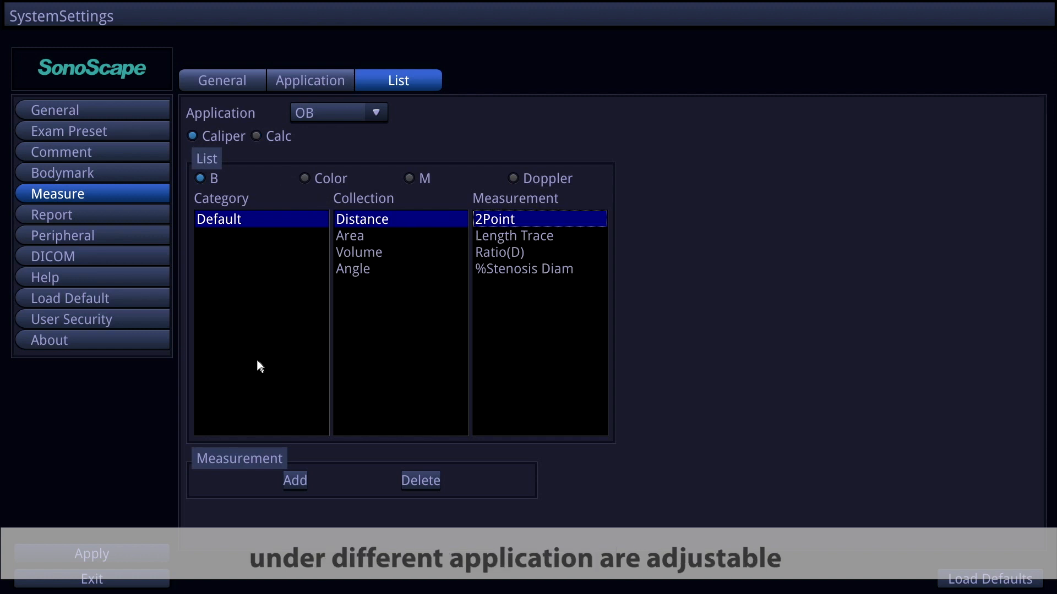
pyautogui.click(295, 482)
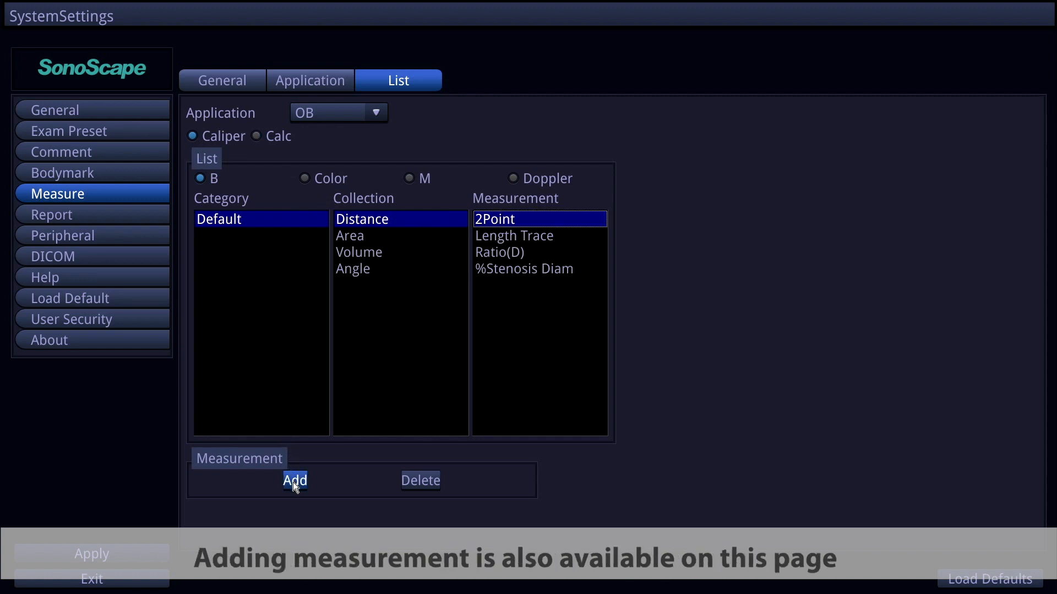
pyautogui.click(294, 481)
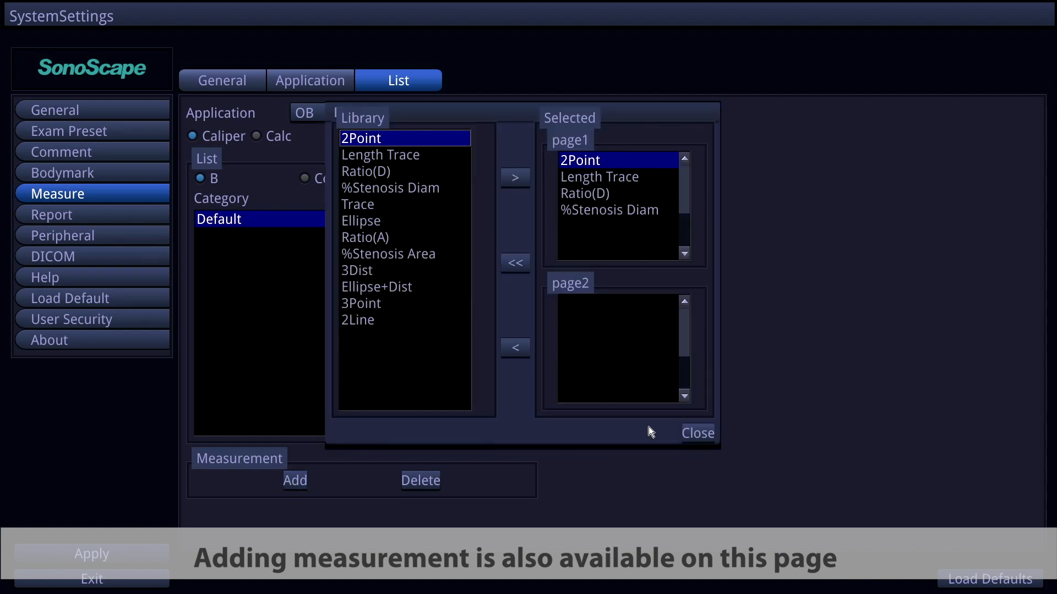
pyautogui.click(697, 433)
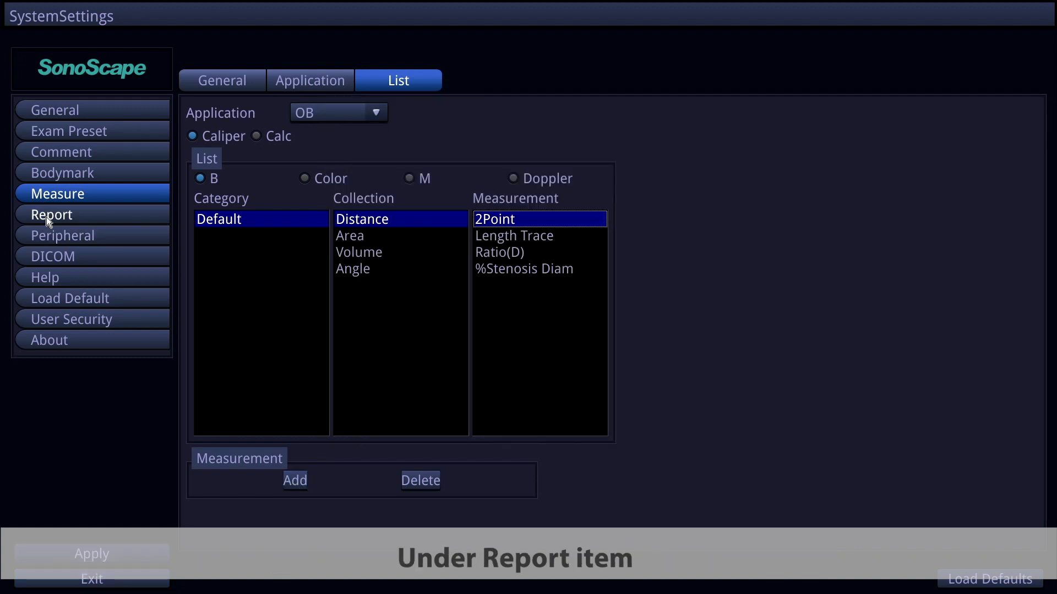
# Review the Report settings, then show the Peripheral Basic page with video, printer and foot switch options
pyautogui.click(52, 214)
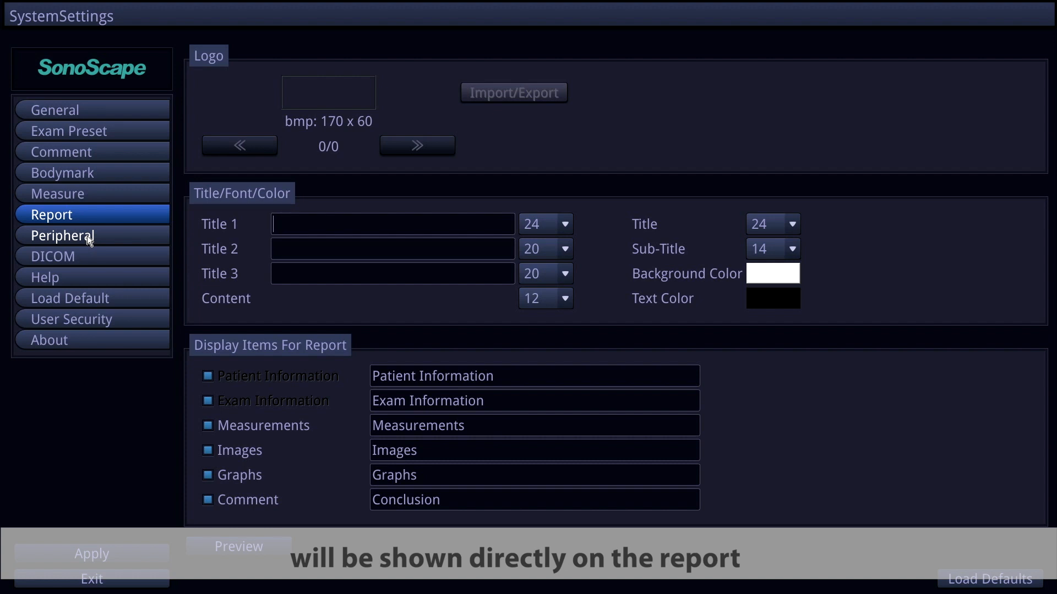
pyautogui.click(62, 236)
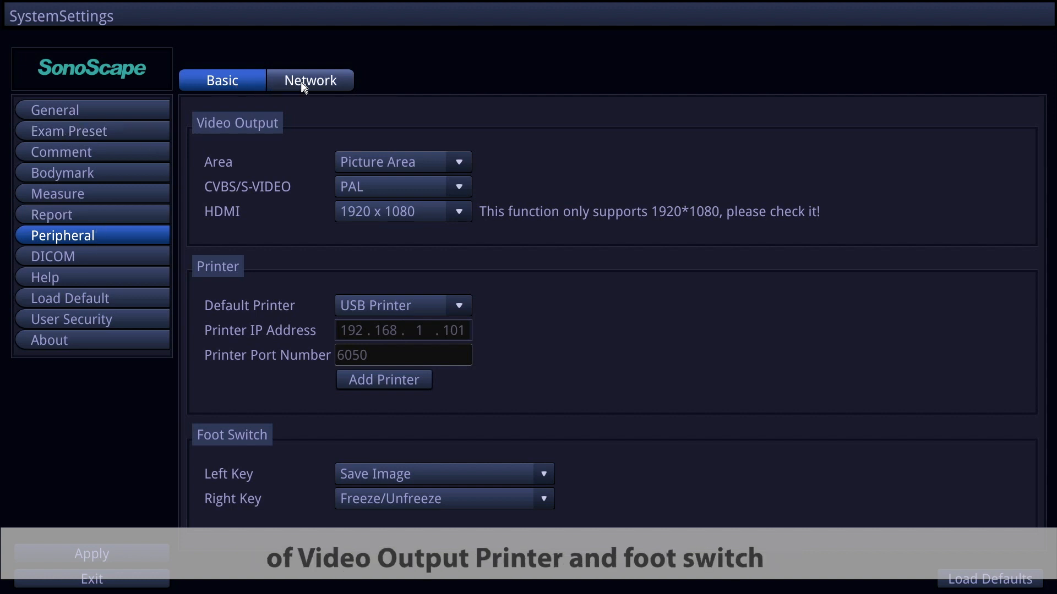
# Check the Peripheral Network settings, then show the DICOM Storage service list
pyautogui.click(309, 81)
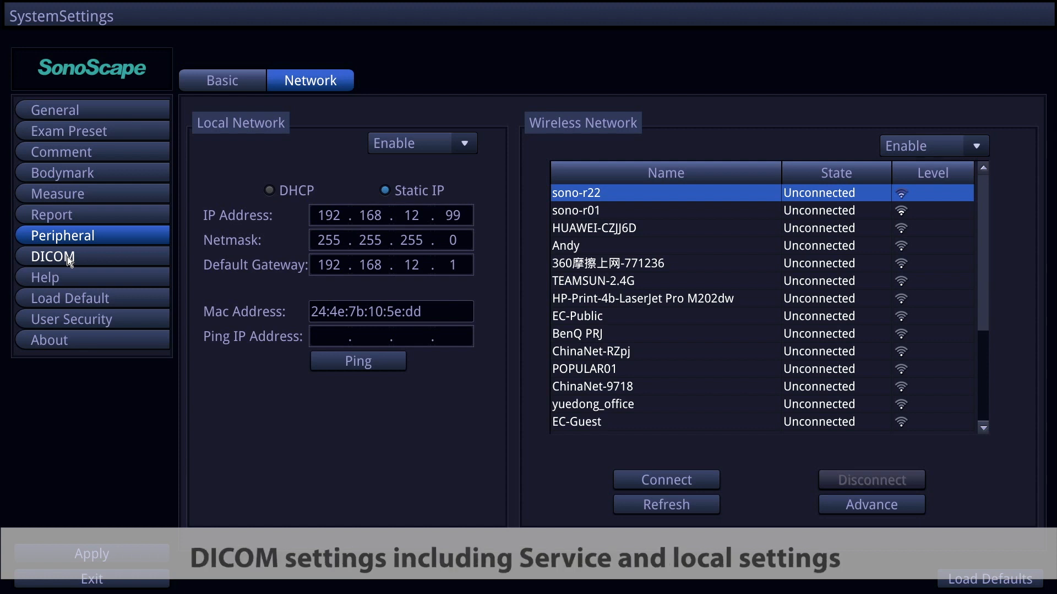
pyautogui.click(64, 257)
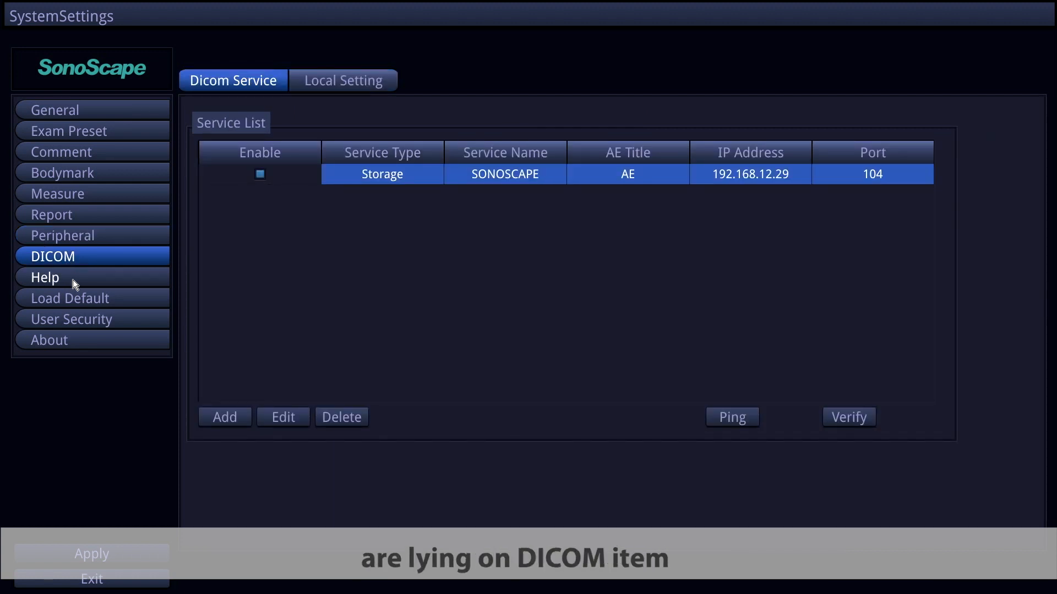
# Show the DICOM Local Setting page with local device and storage compression settings
pyautogui.click(225, 416)
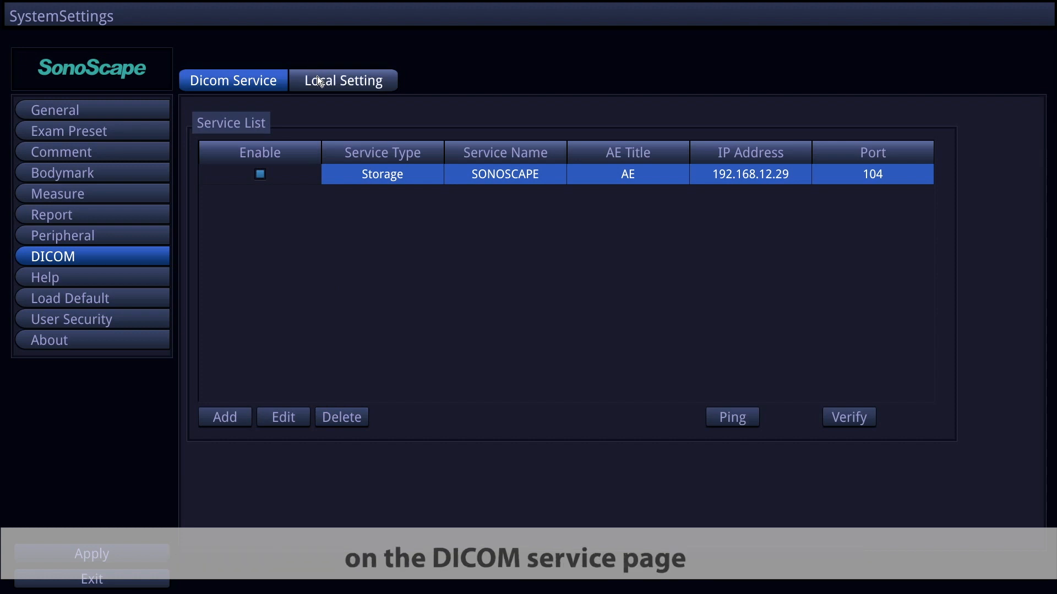
pyautogui.click(342, 80)
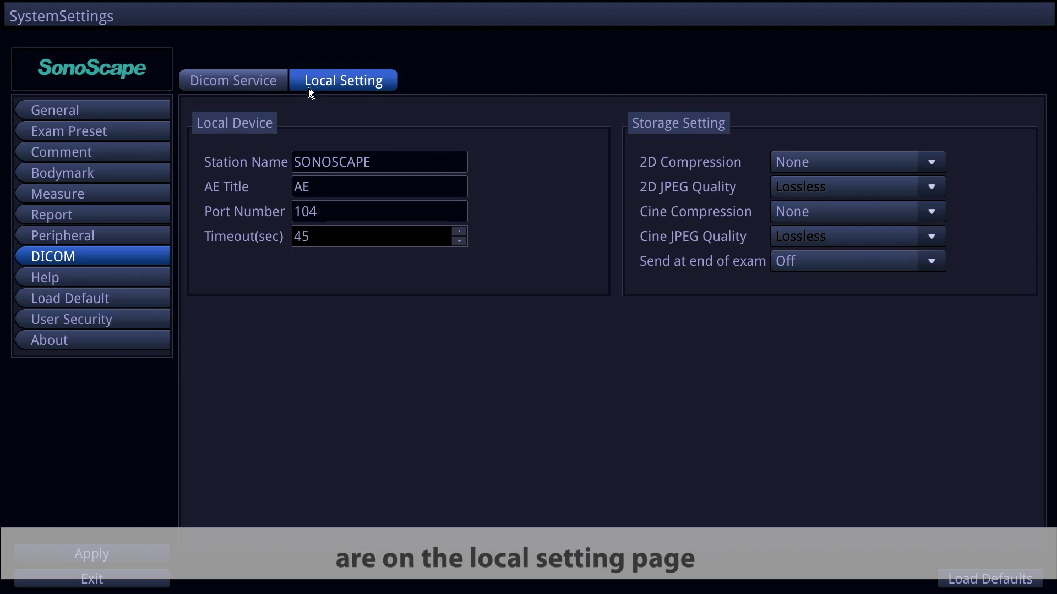
pyautogui.moveTo(257, 153)
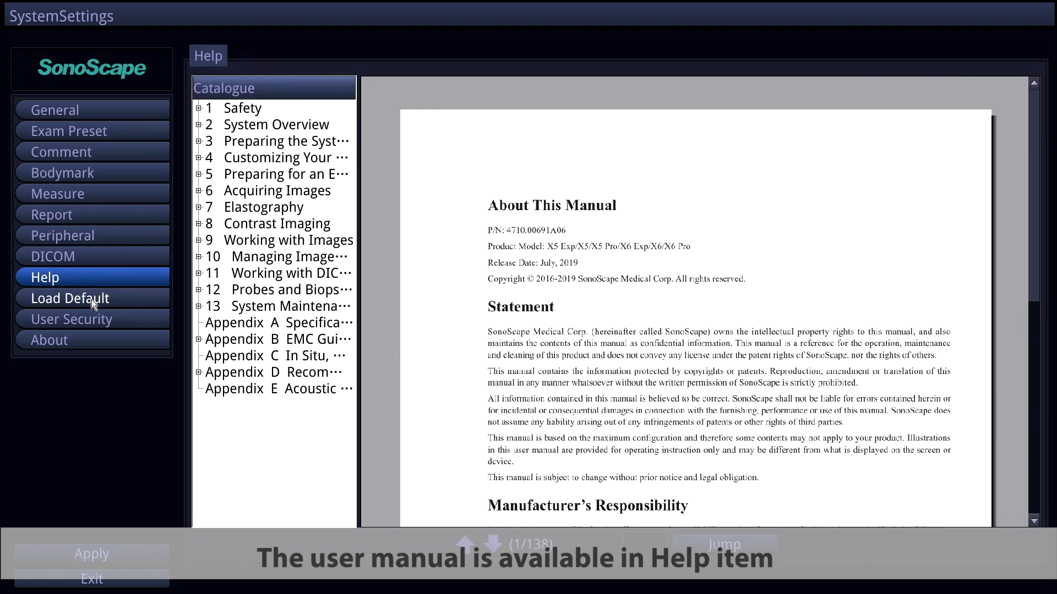
# Browse the Load Default, New and Import/Export pages, then show the User Security password options
pyautogui.click(91, 299)
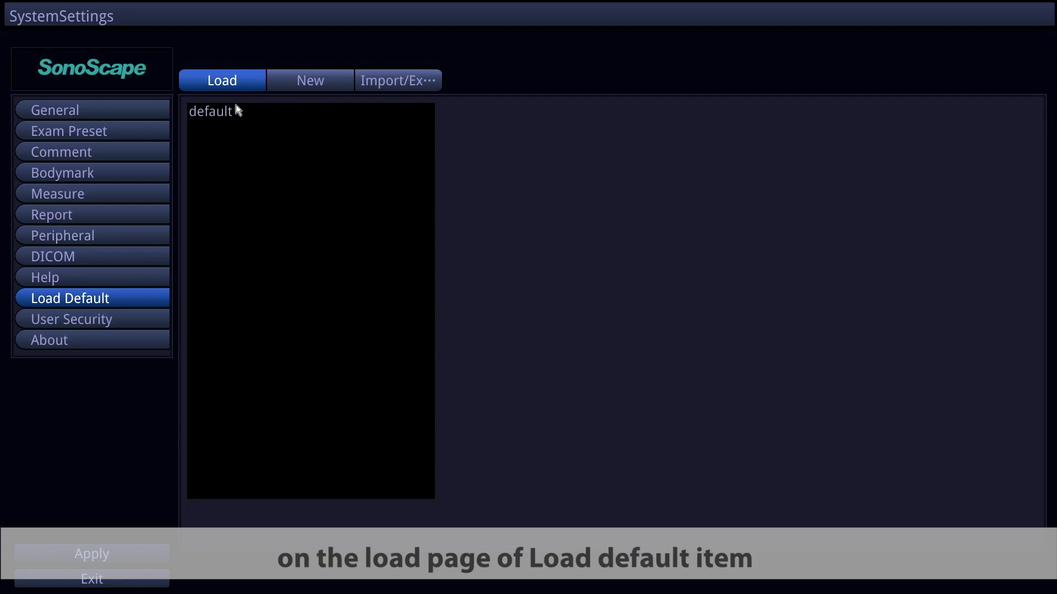
pyautogui.click(310, 81)
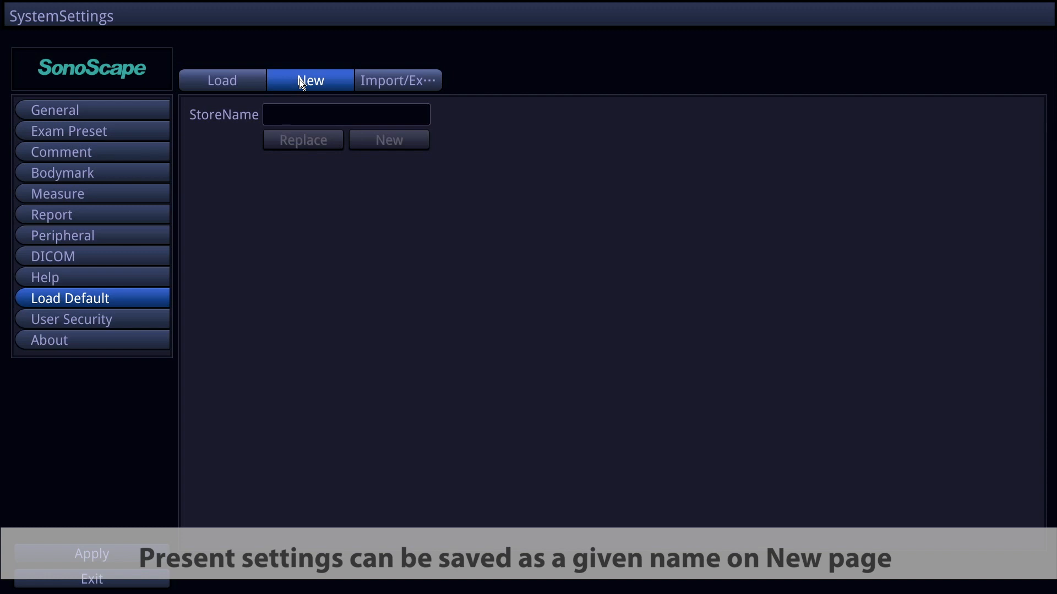
pyautogui.click(398, 80)
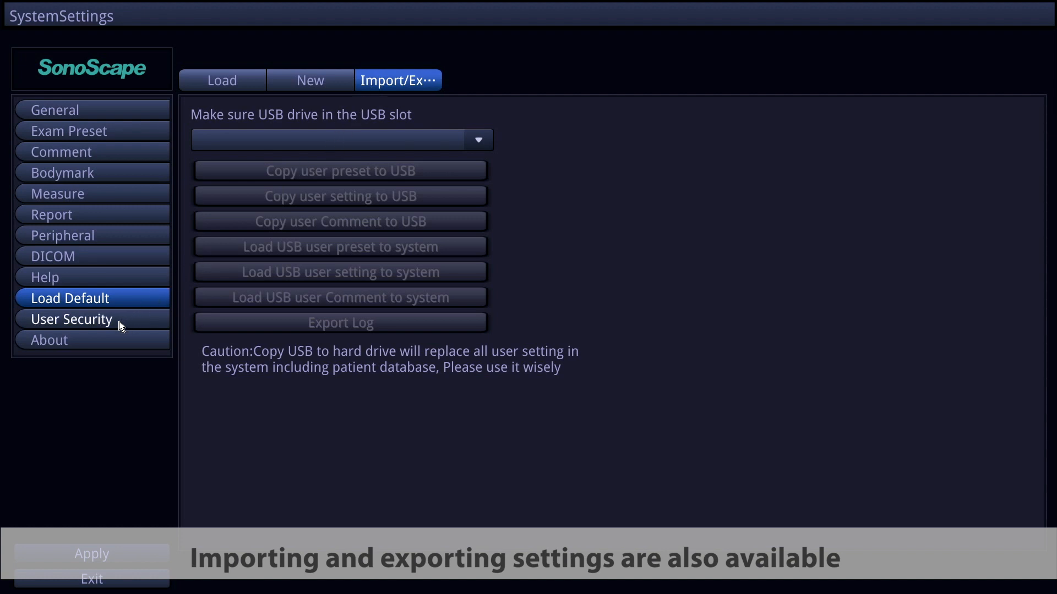
pyautogui.click(70, 319)
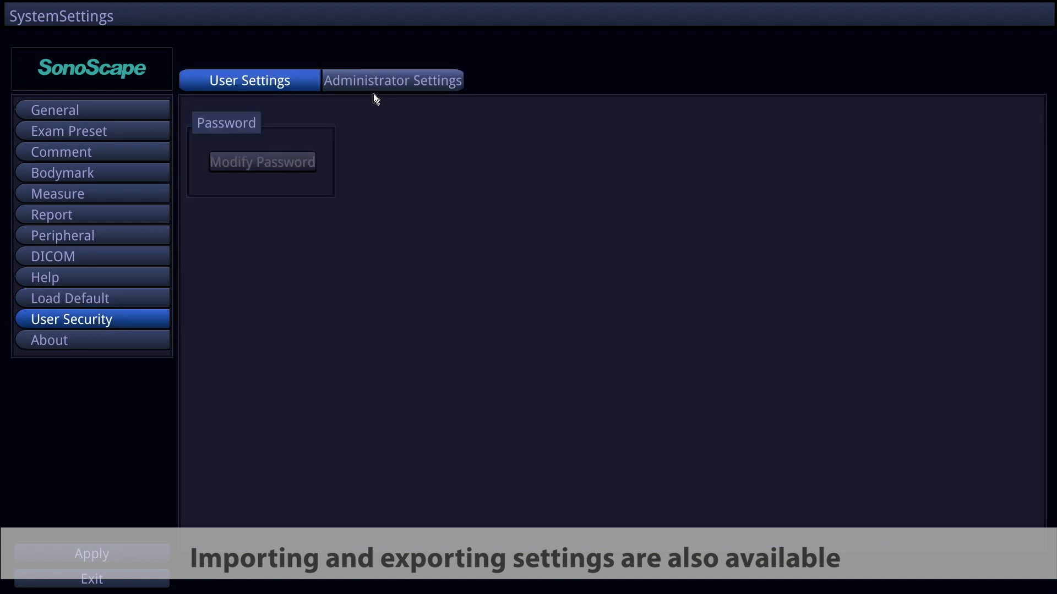
# Log in on the Administrator Settings page with the admin user name and password
pyautogui.click(393, 80)
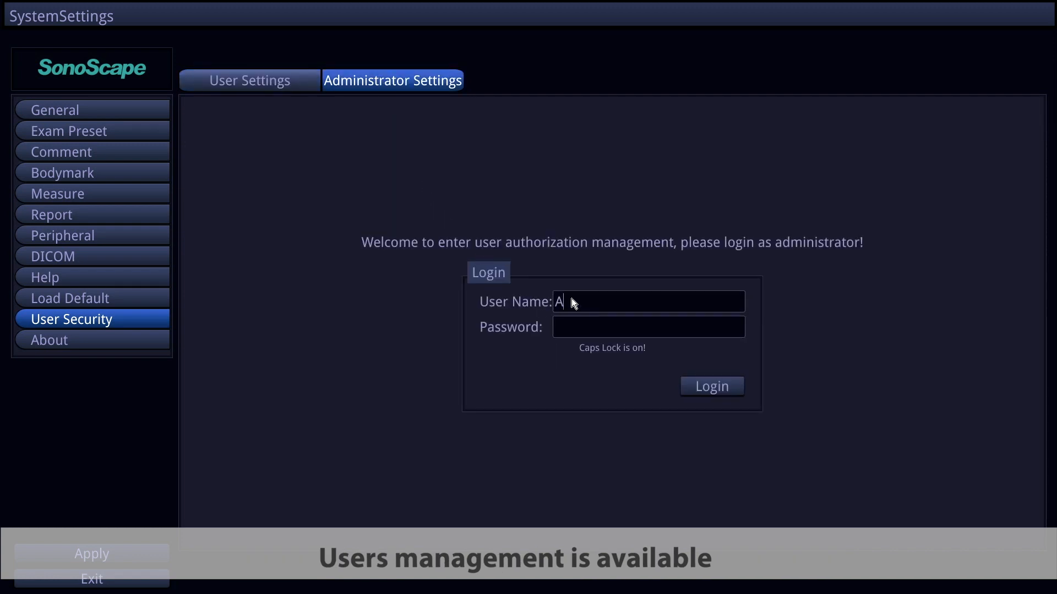
pyautogui.write('dmin')
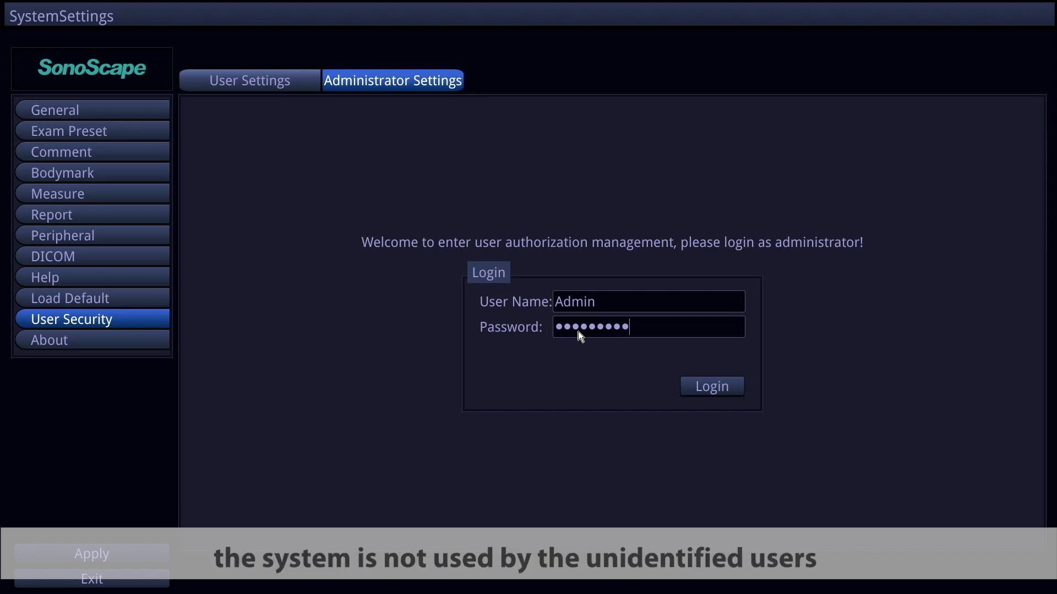
pyautogui.click(711, 386)
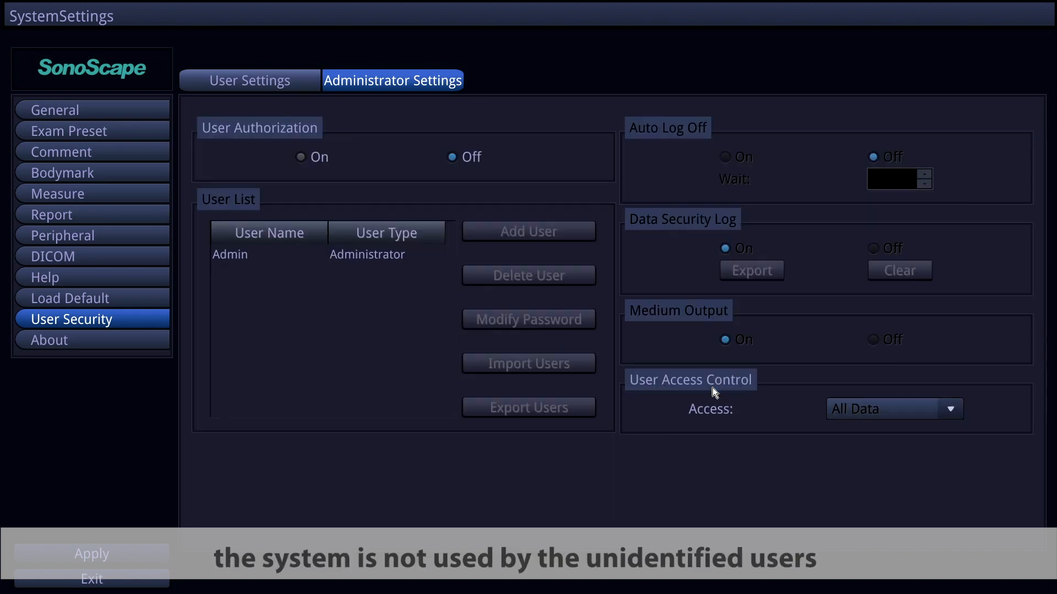
pyautogui.moveTo(495, 429)
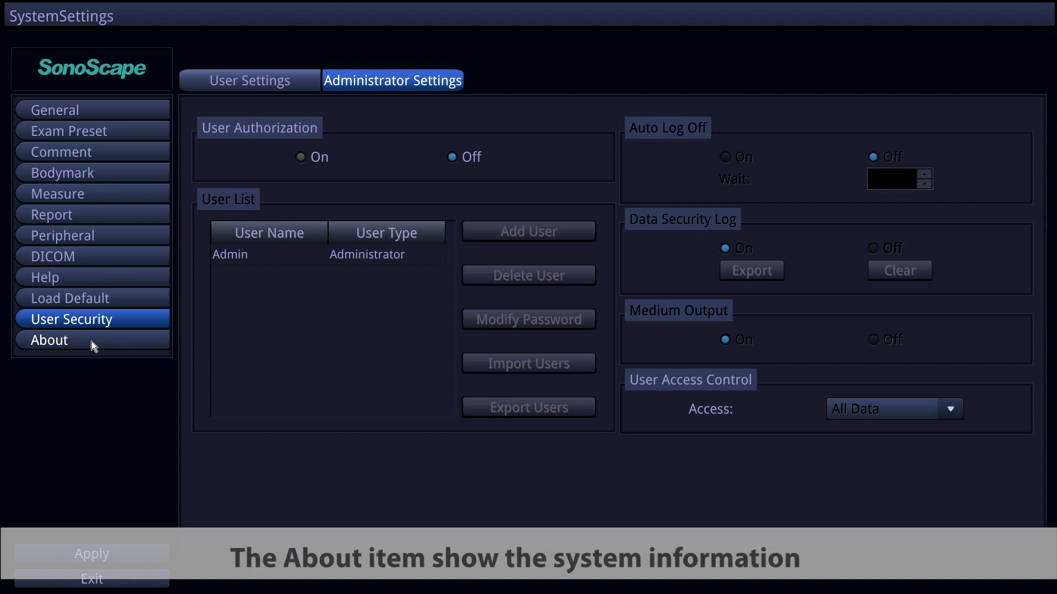
# Review the About system information, apply the settings and accept the reboot notice
pyautogui.click(48, 340)
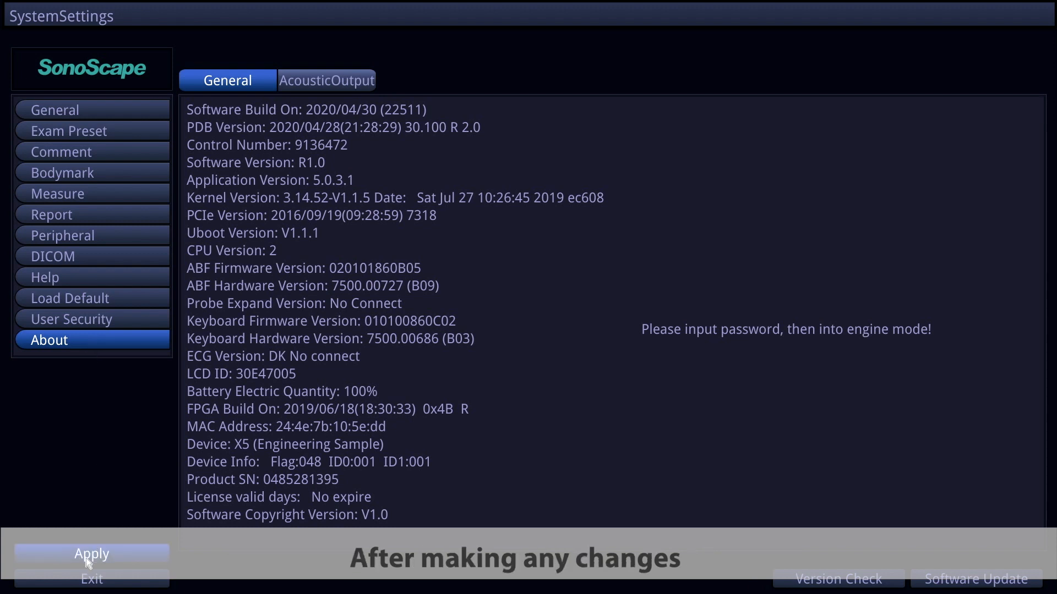
pyautogui.click(92, 553)
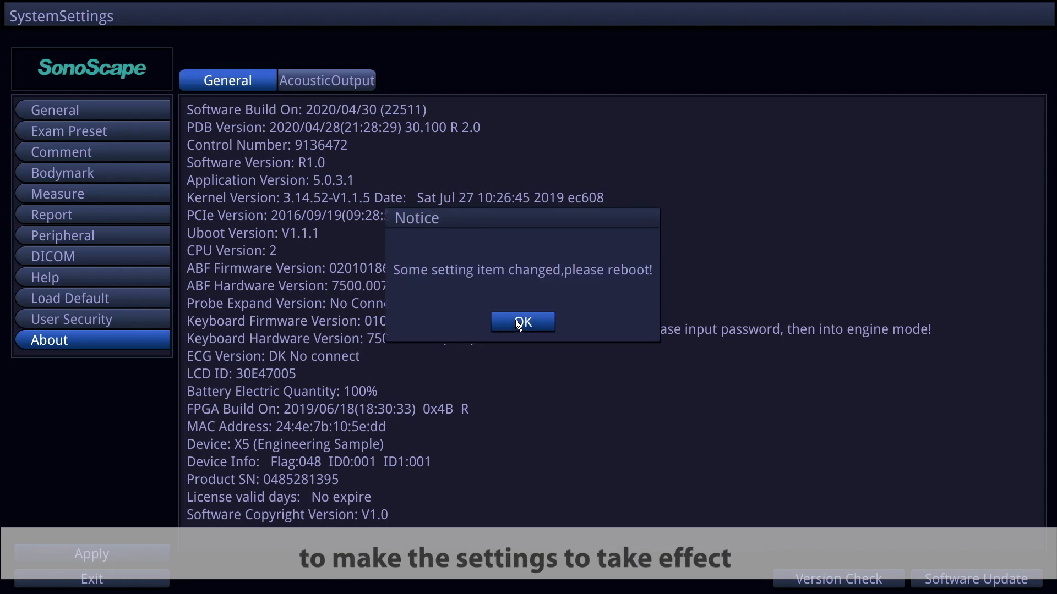
pyautogui.click(522, 323)
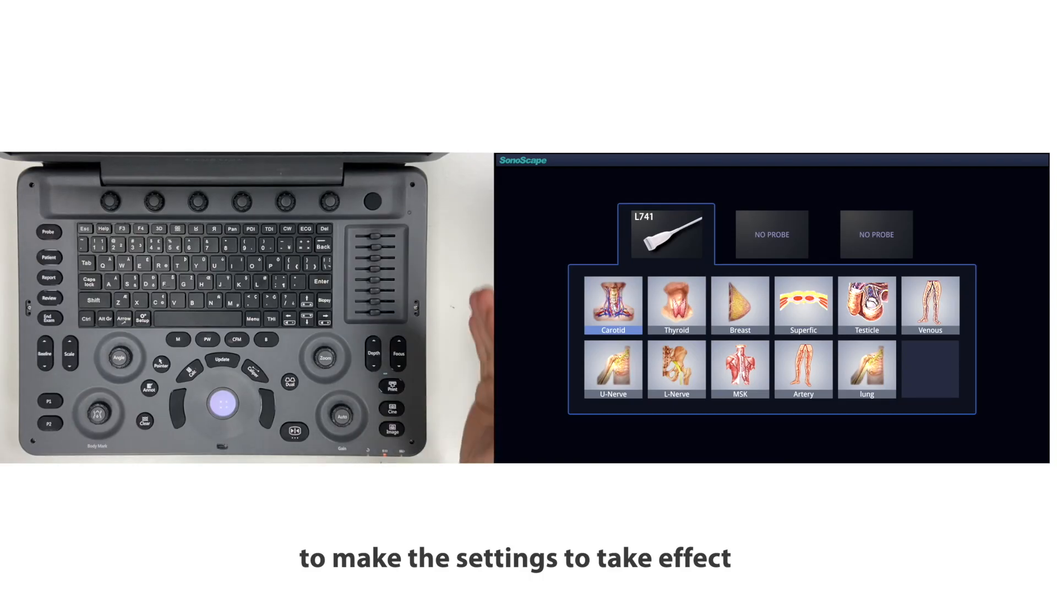